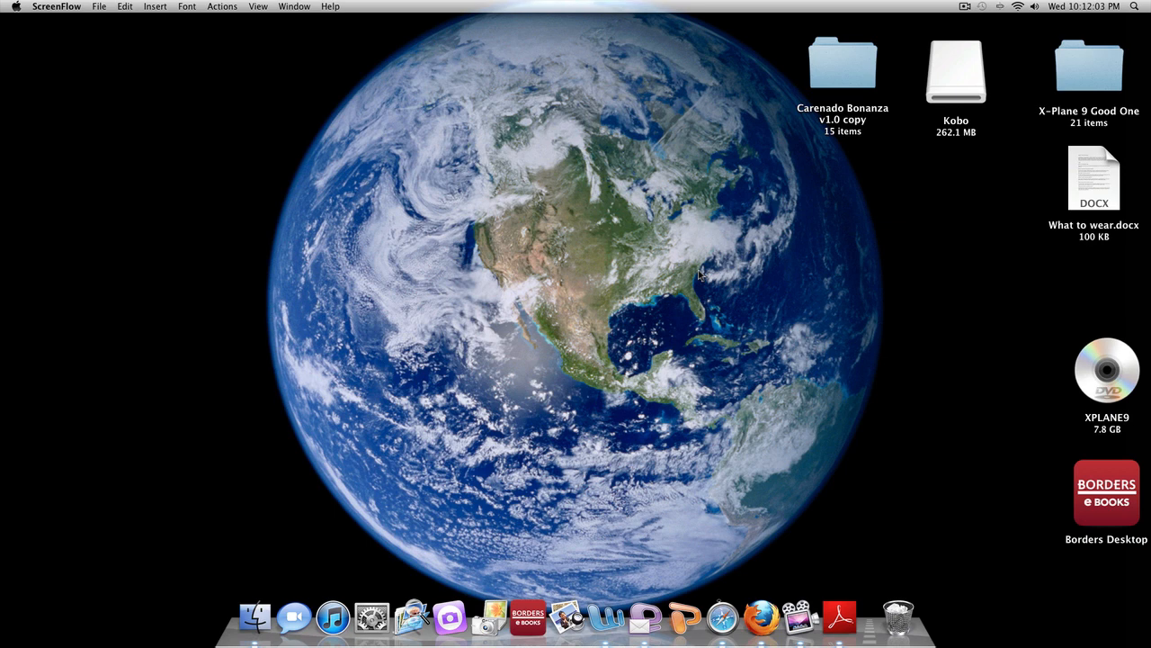
mouse_move(745, 576)
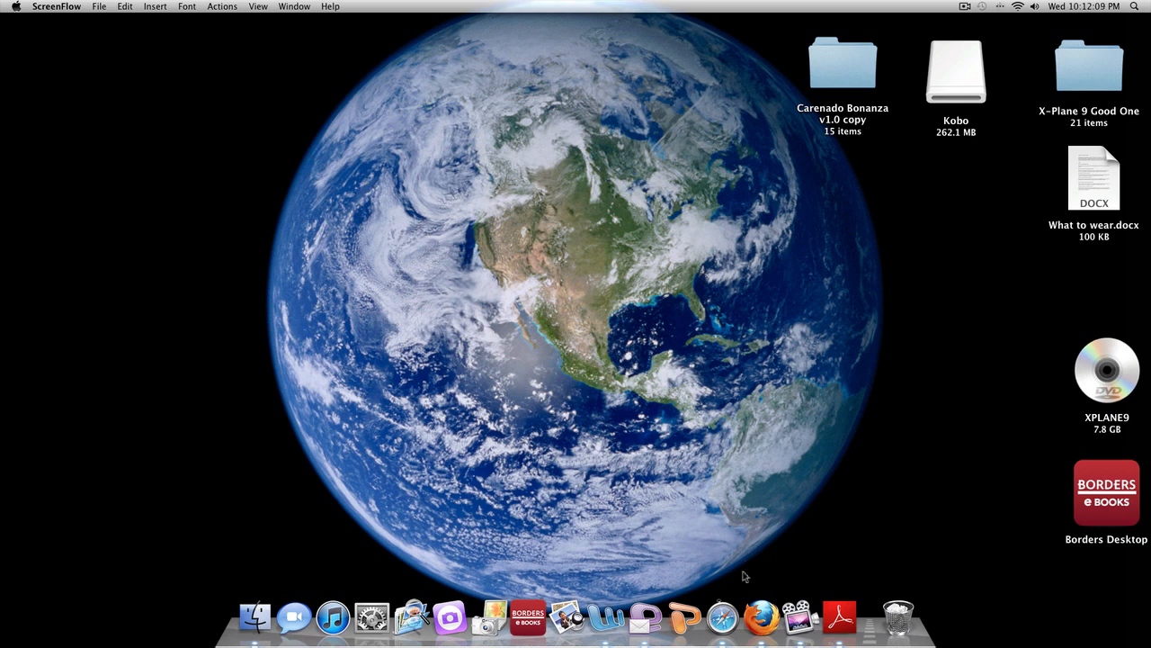
Launch Firefox, search Google for xplane9.org, open the x-plane.org result and its Files menu.
click(759, 618)
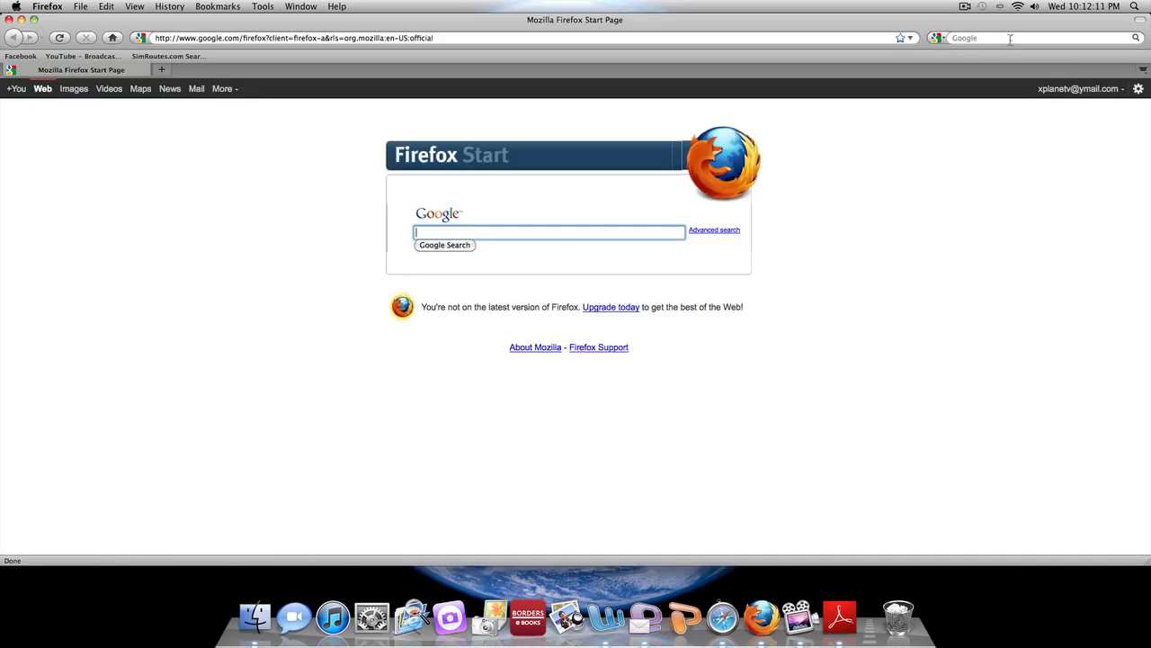
text(xplane9.)
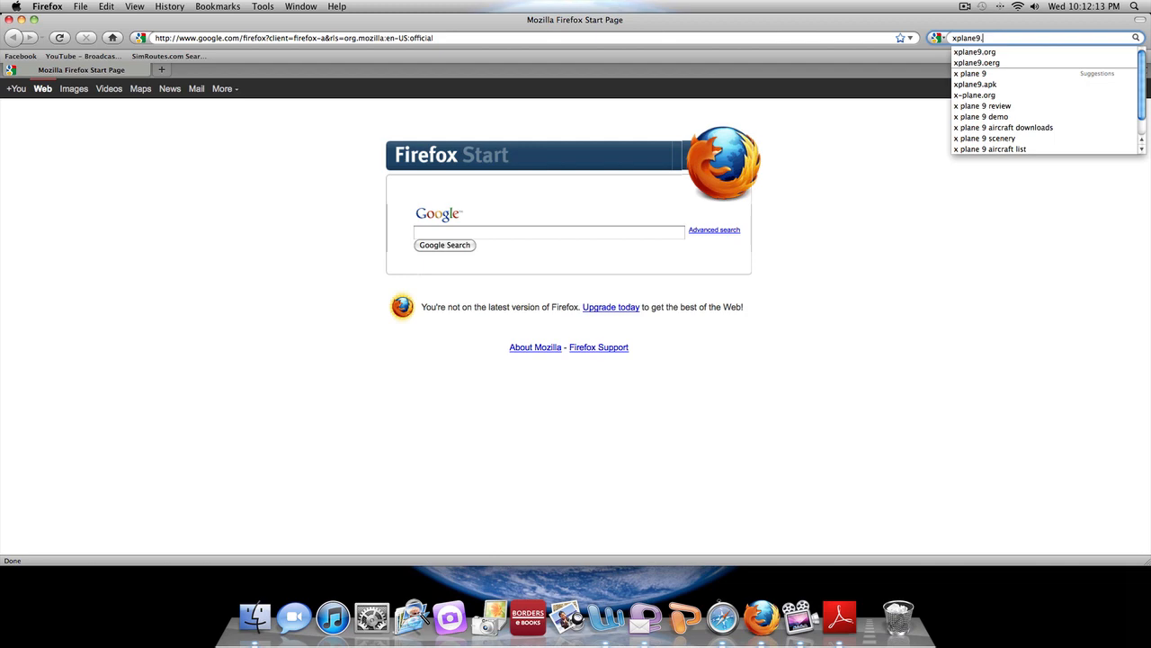
click(975, 61)
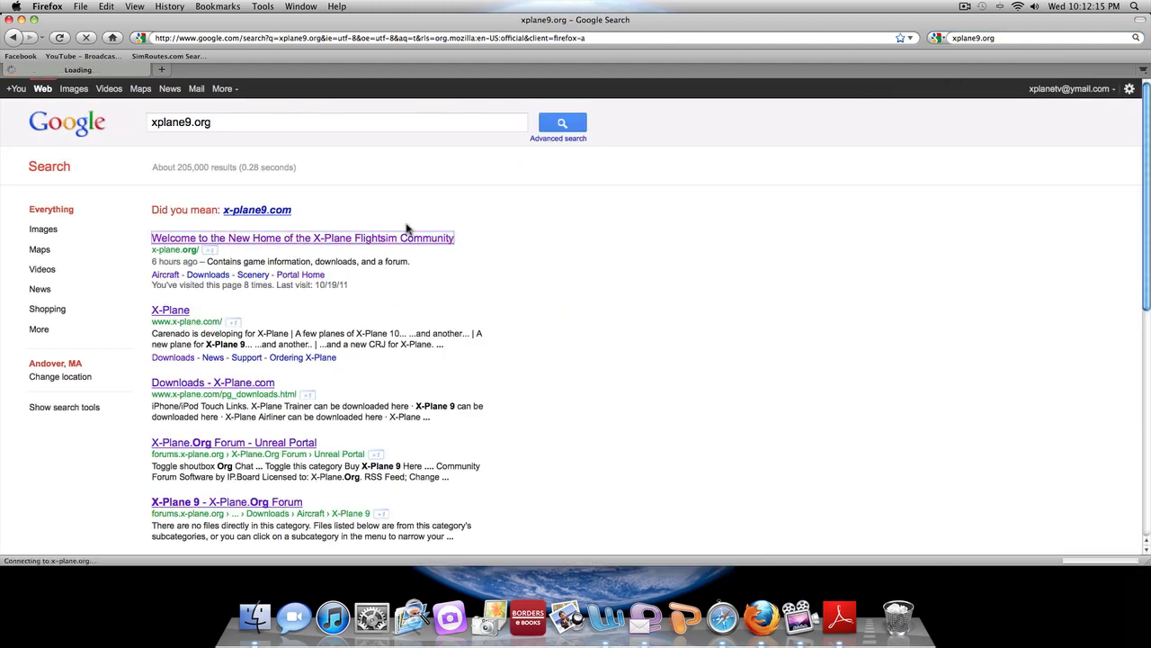
click(302, 237)
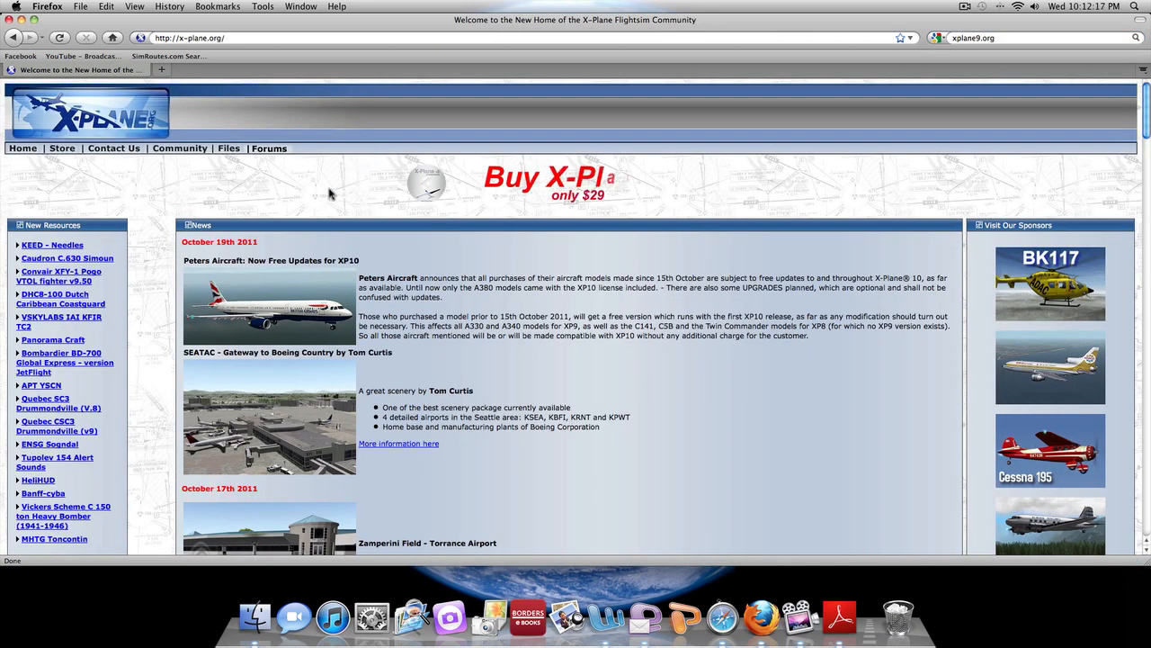
click(229, 147)
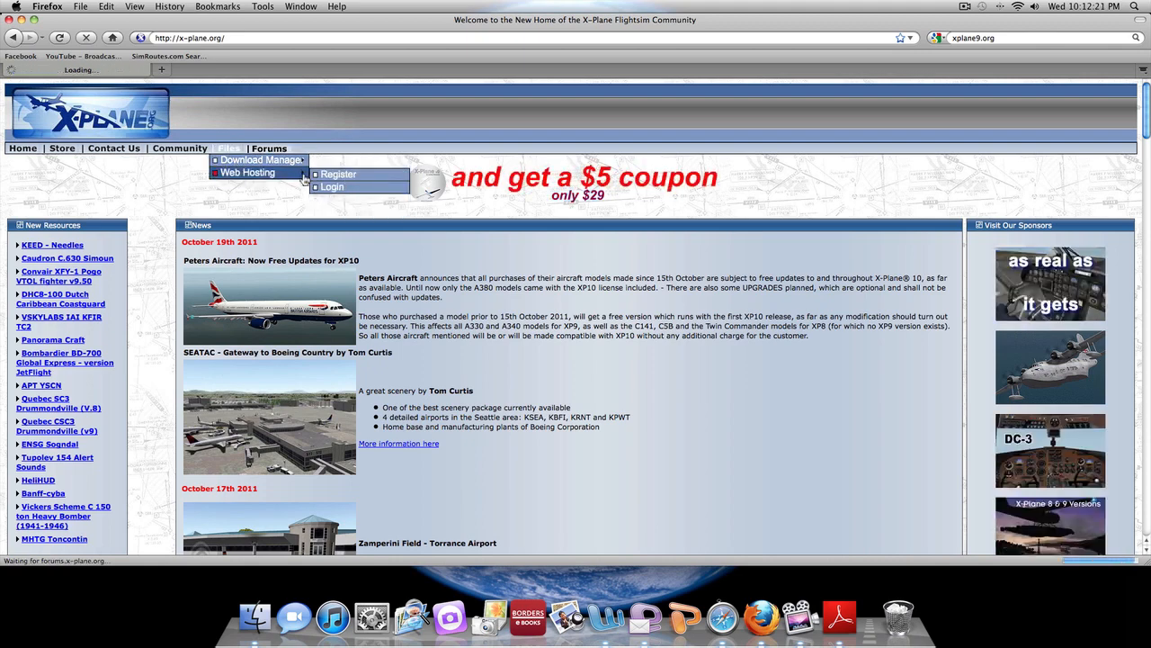
Open the Download Manager and scroll through the featured 787 Dreamliner and What's New files.
click(261, 158)
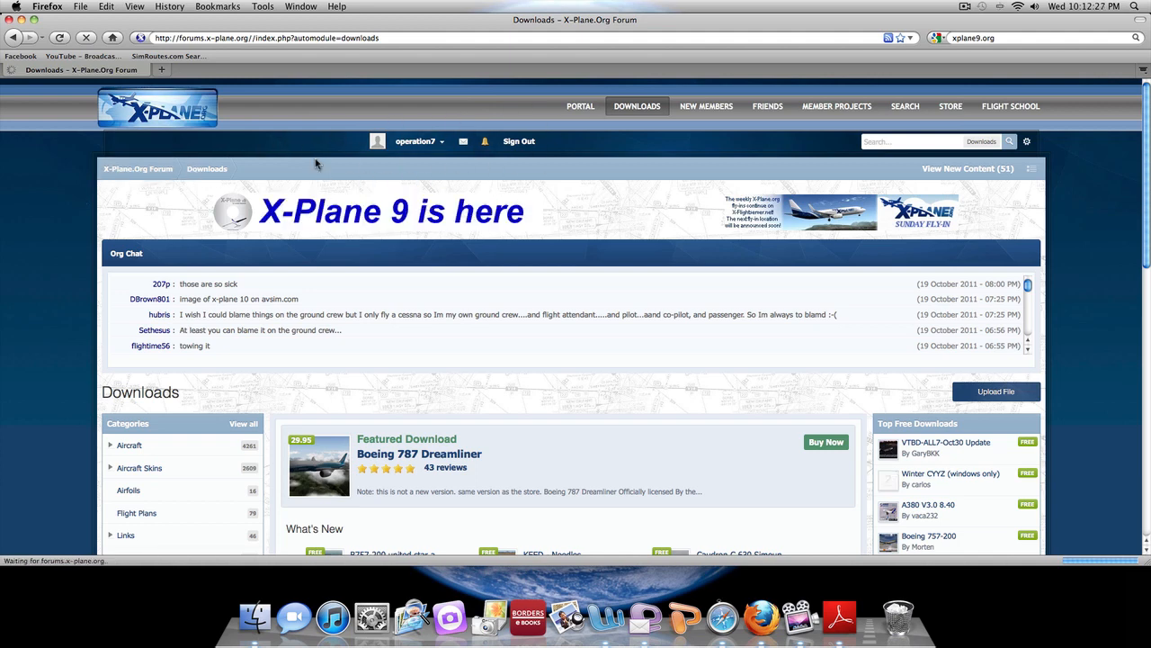
mouse_move(79, 219)
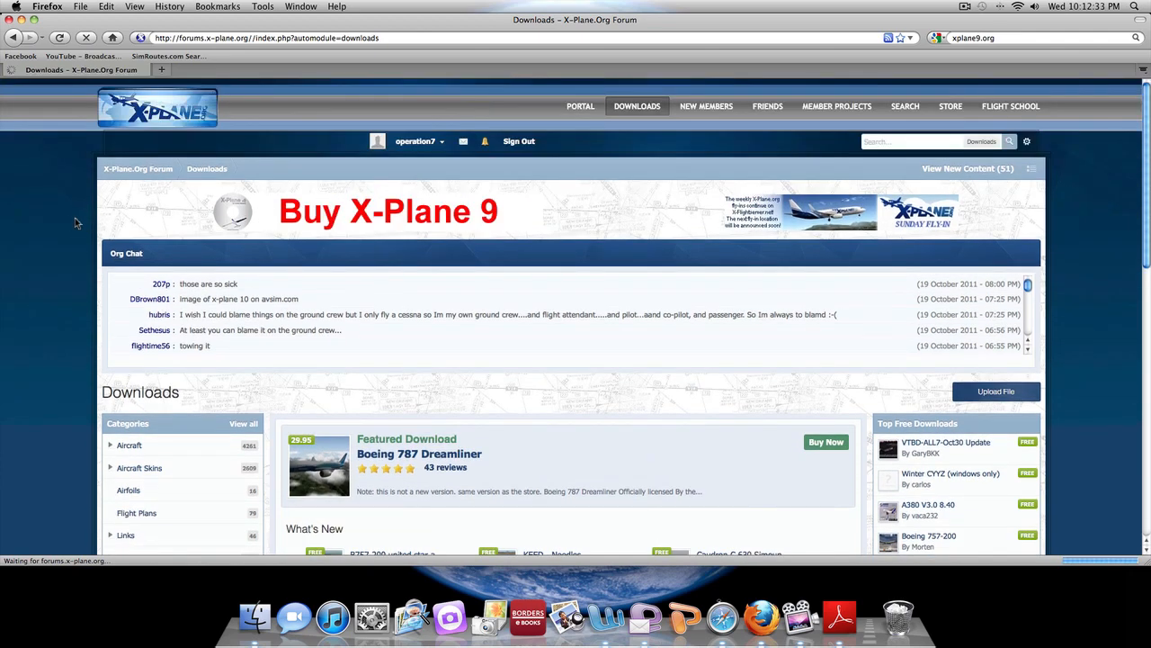
scroll(down, 3)
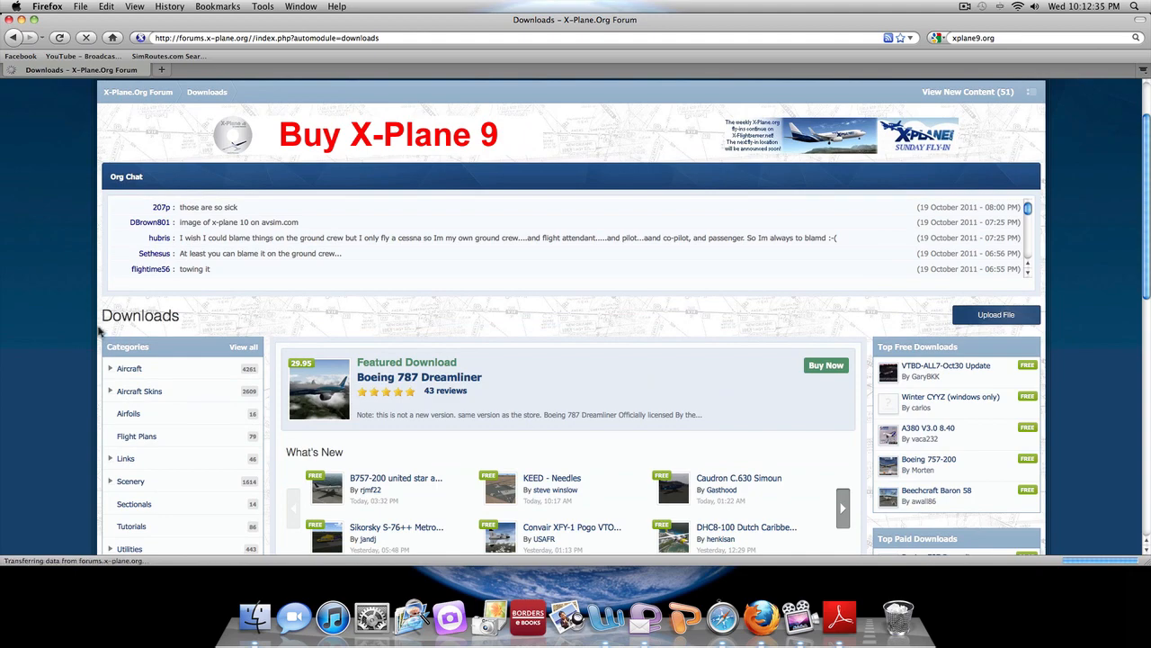
scroll(down, 3)
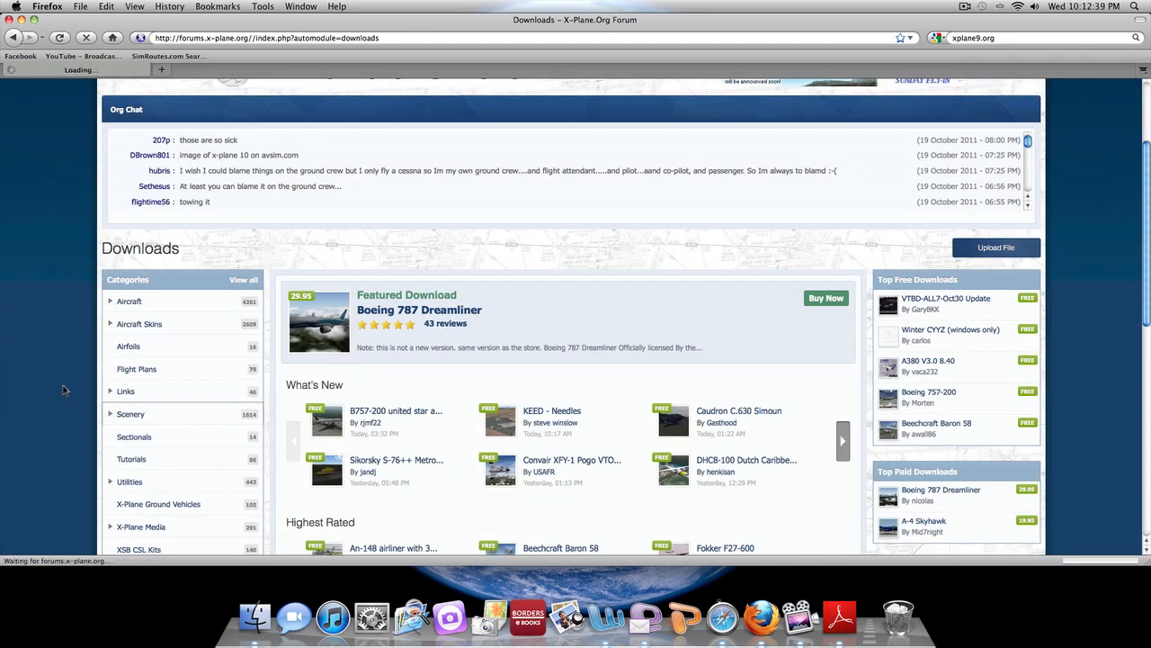
Open the Scenery downloads category and browse its listing of KEED - Needles, APT YSCN and Quebec packages.
click(129, 413)
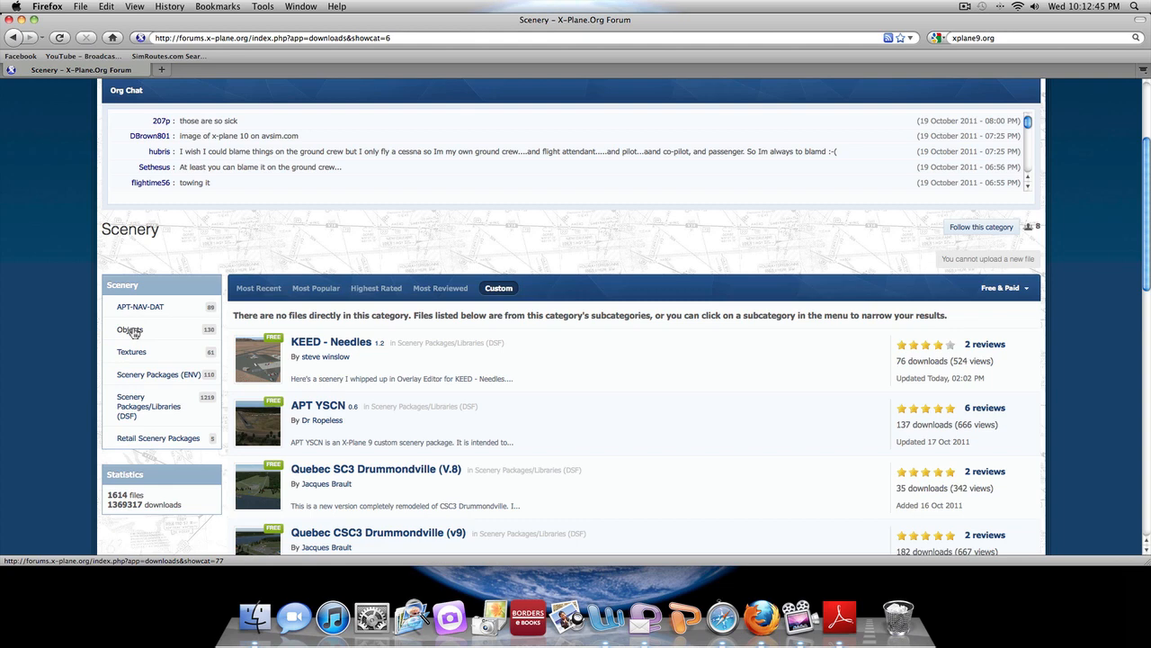
scroll(up, 3)
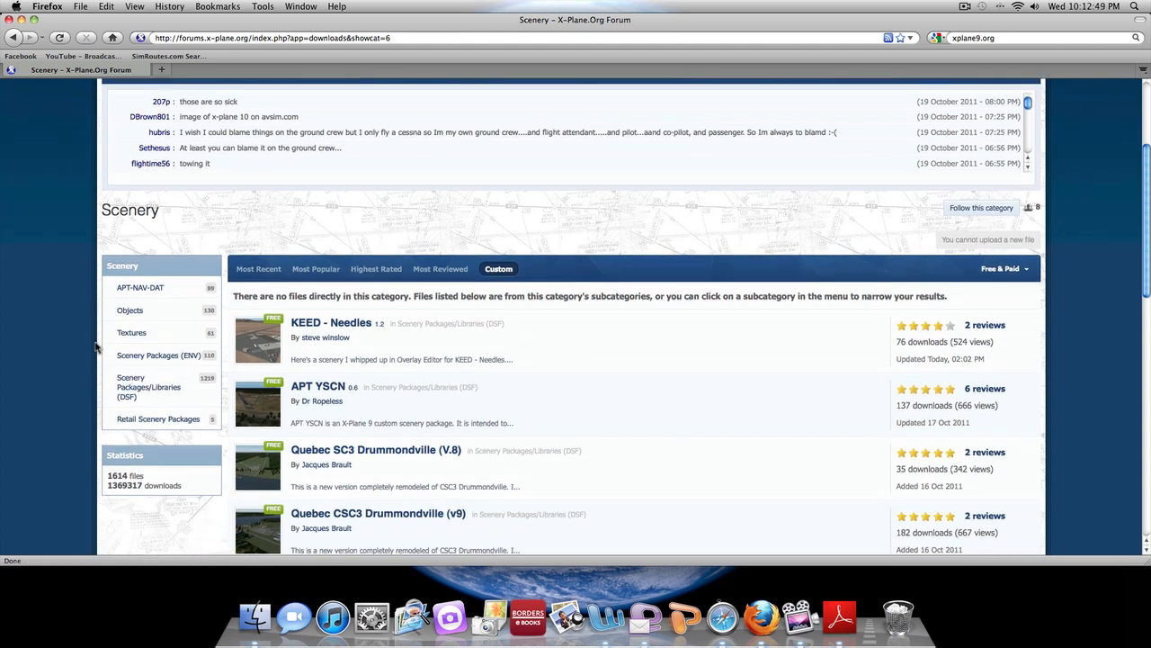
scroll(up, 3)
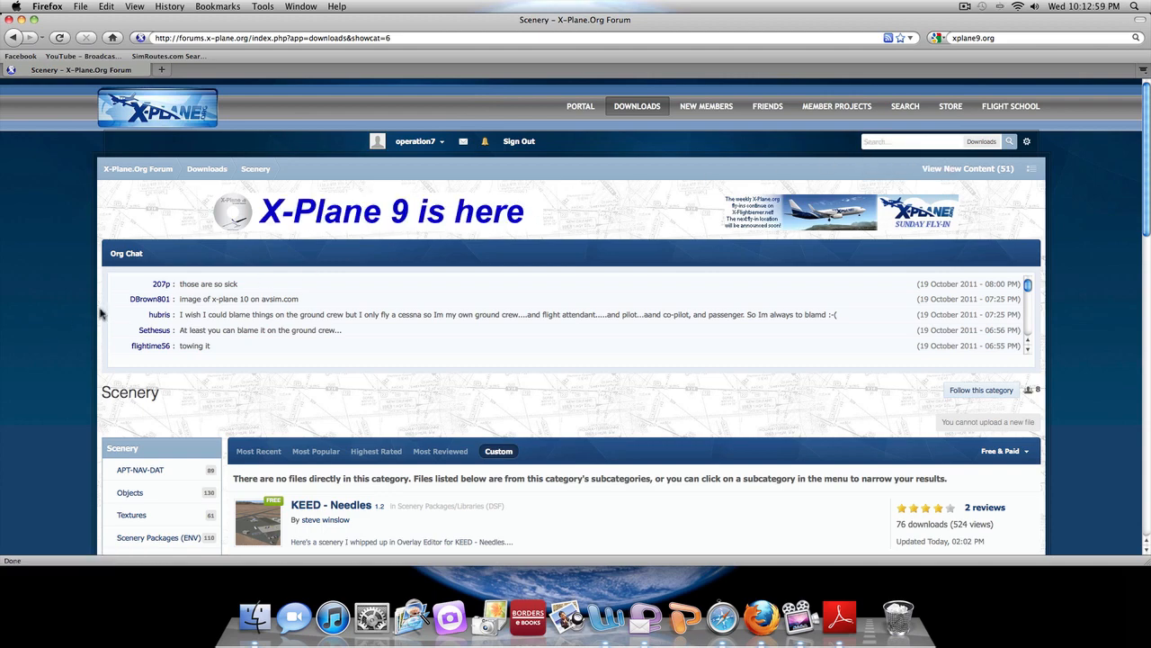
scroll(down, 3)
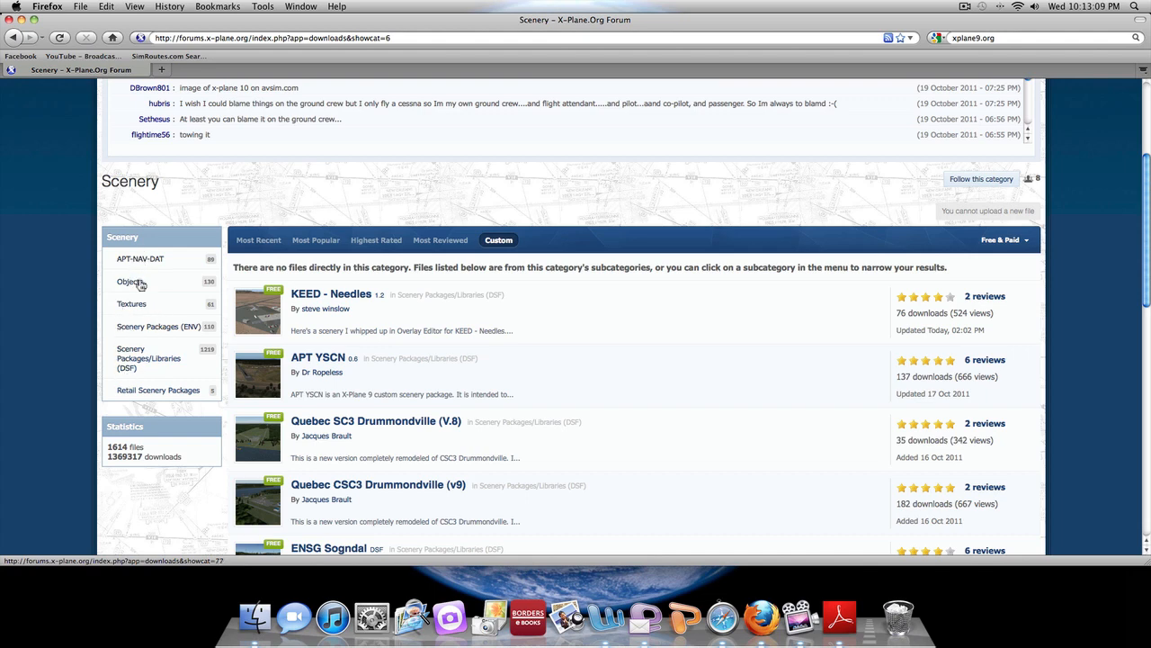
mouse_move(144, 358)
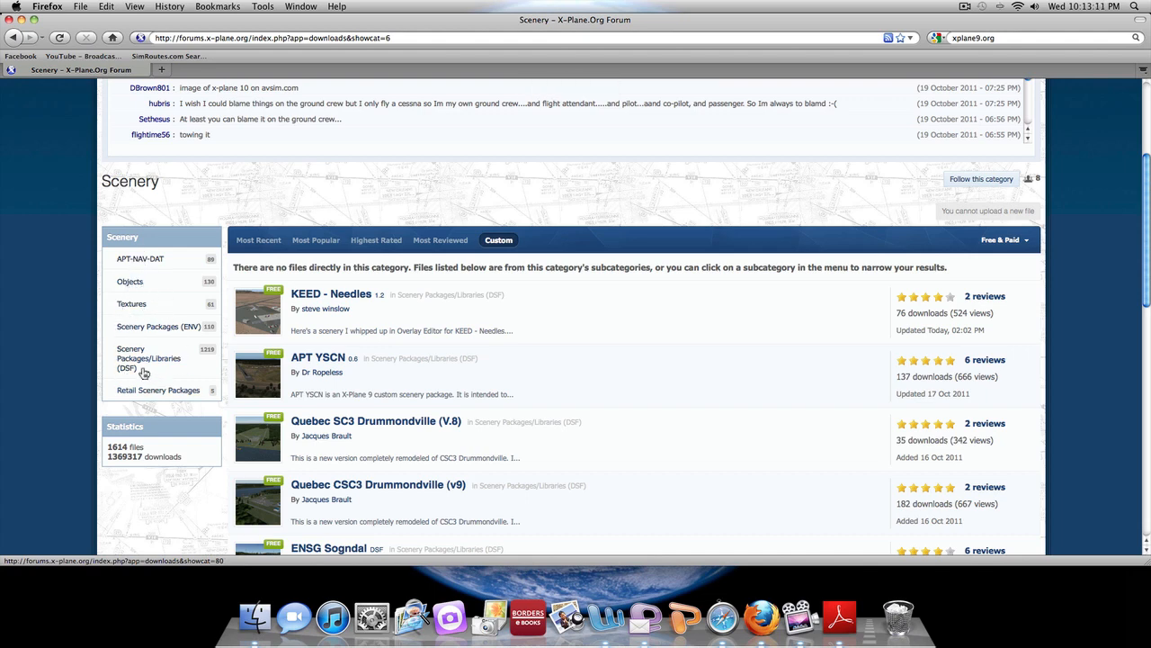
Open the Scenery Packages/Libraries (DSF) subcategory and go to the KEED - Needles file page.
click(148, 358)
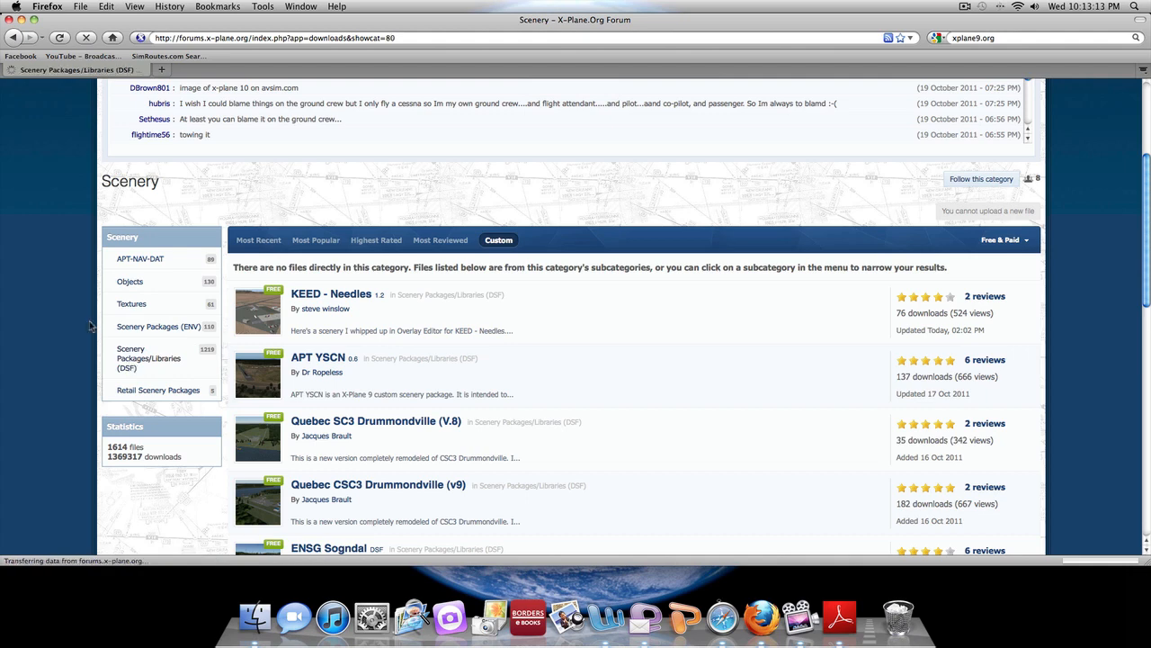
click(148, 358)
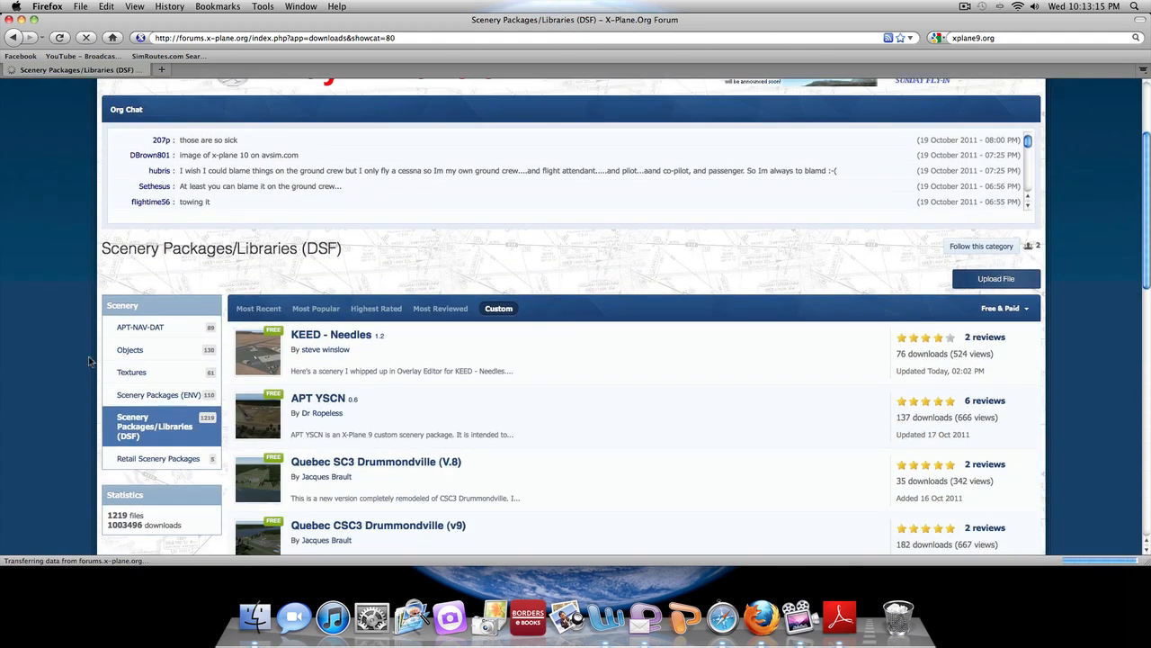
mouse_move(140, 424)
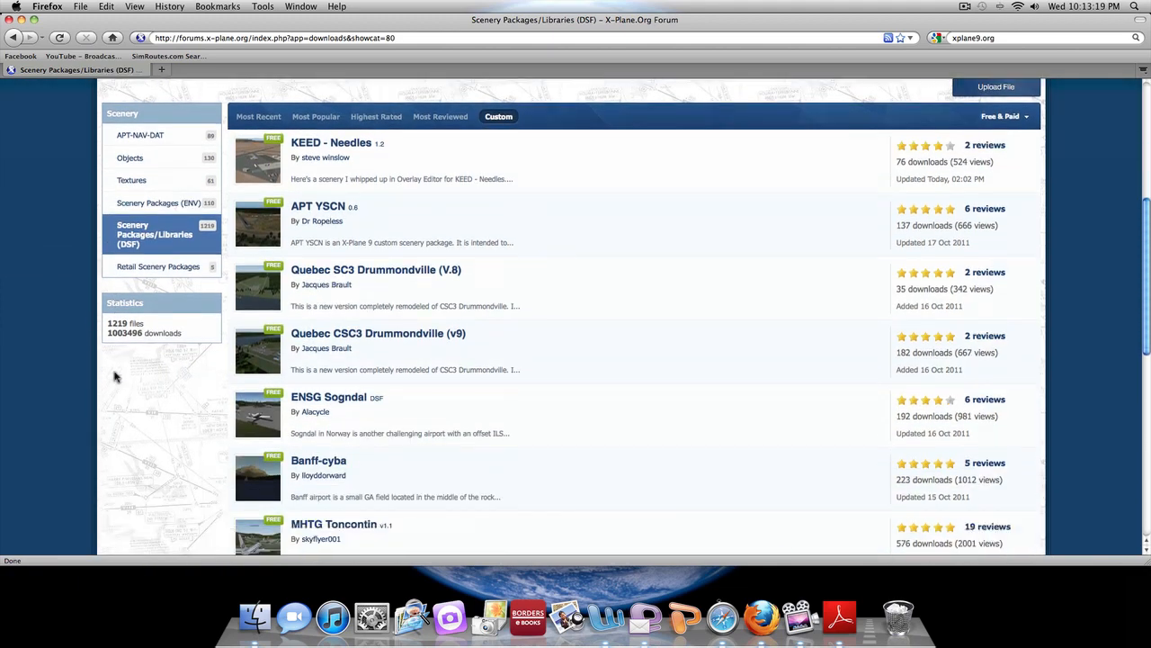
scroll(up, 3)
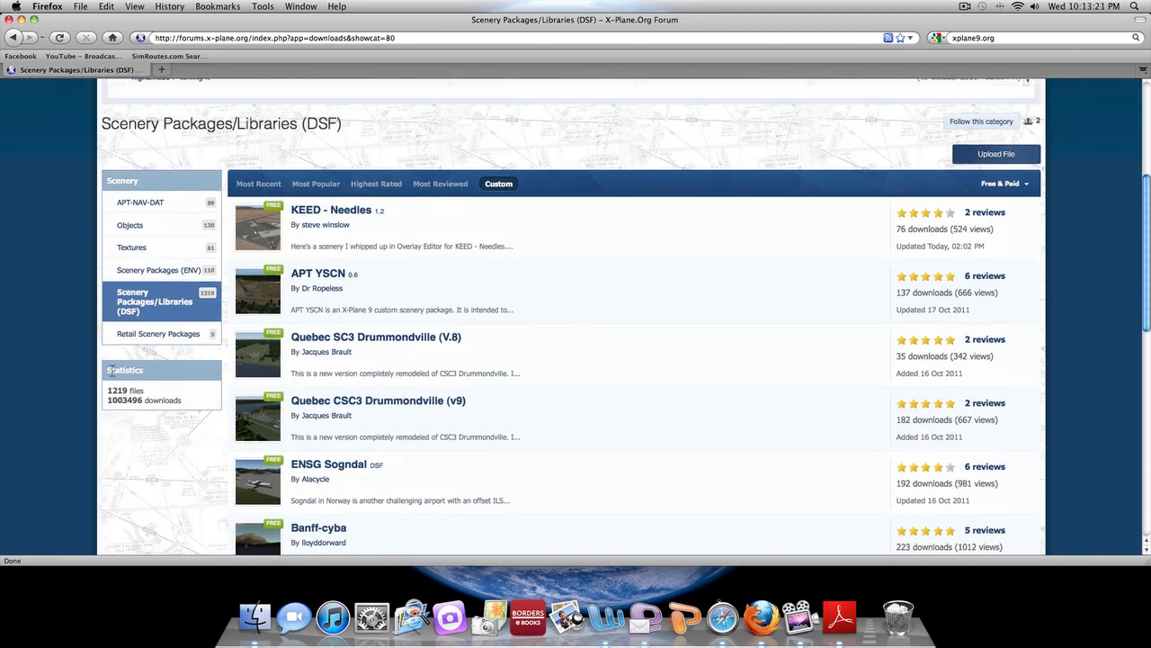
scroll(up, 3)
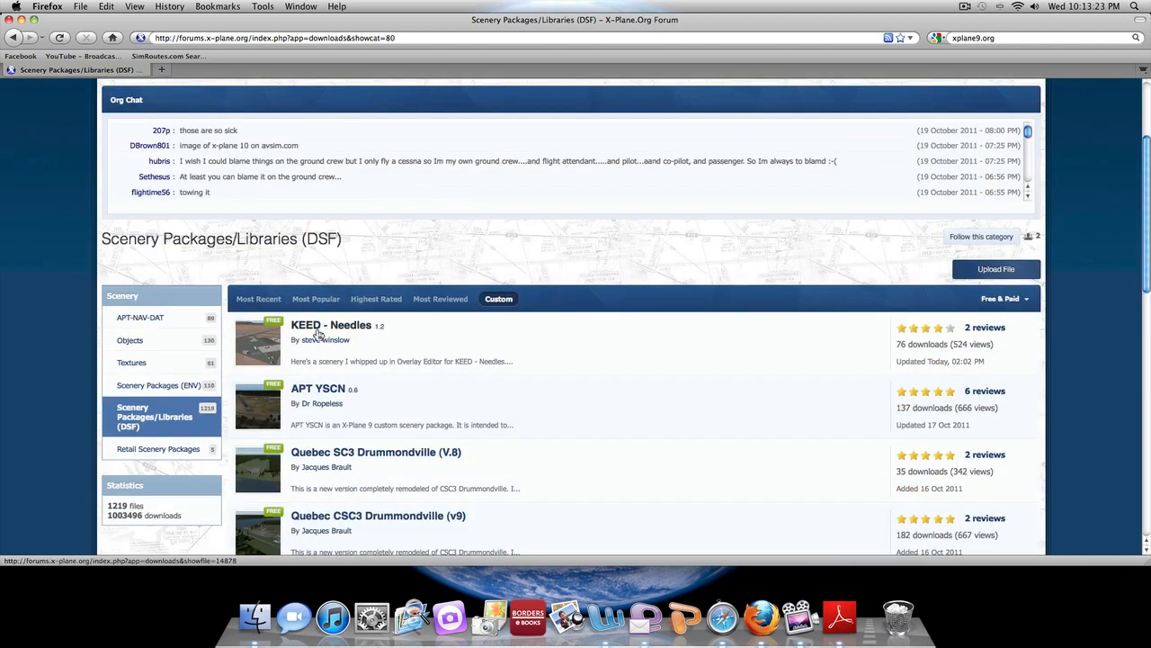
click(331, 324)
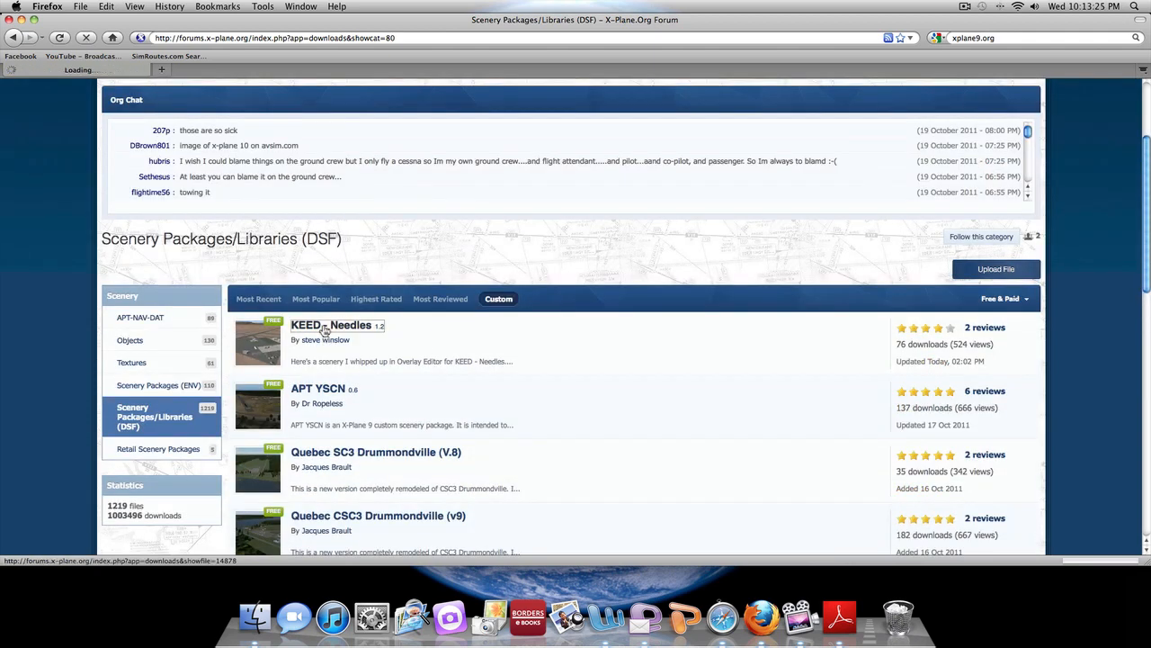
click(331, 324)
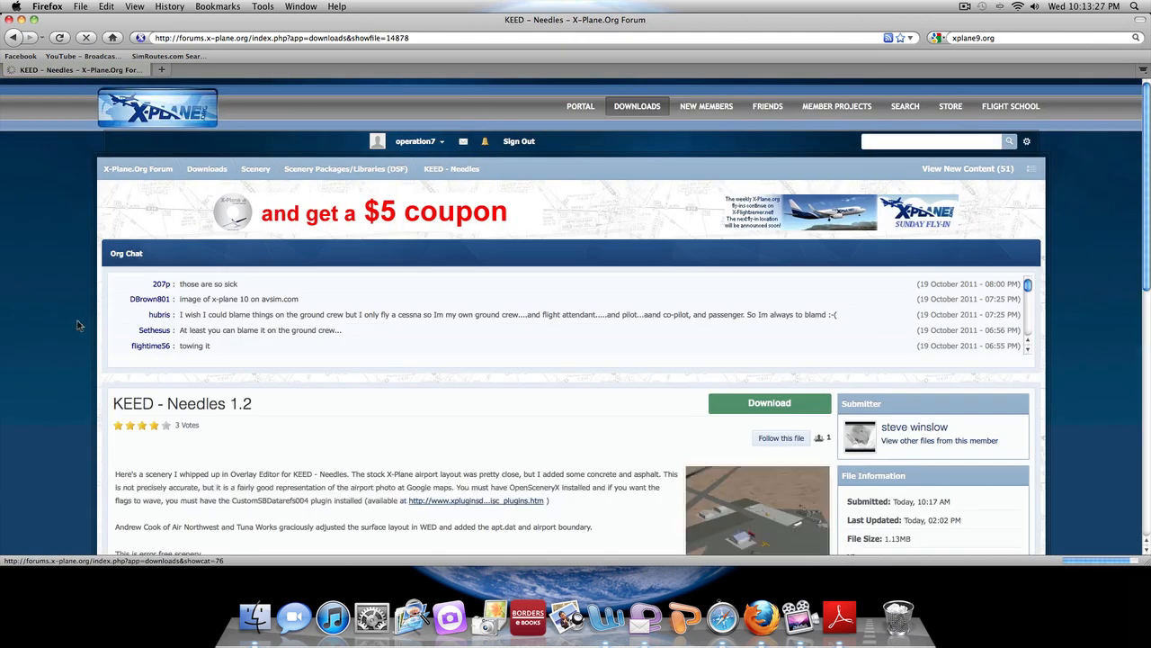
scroll(down, 3)
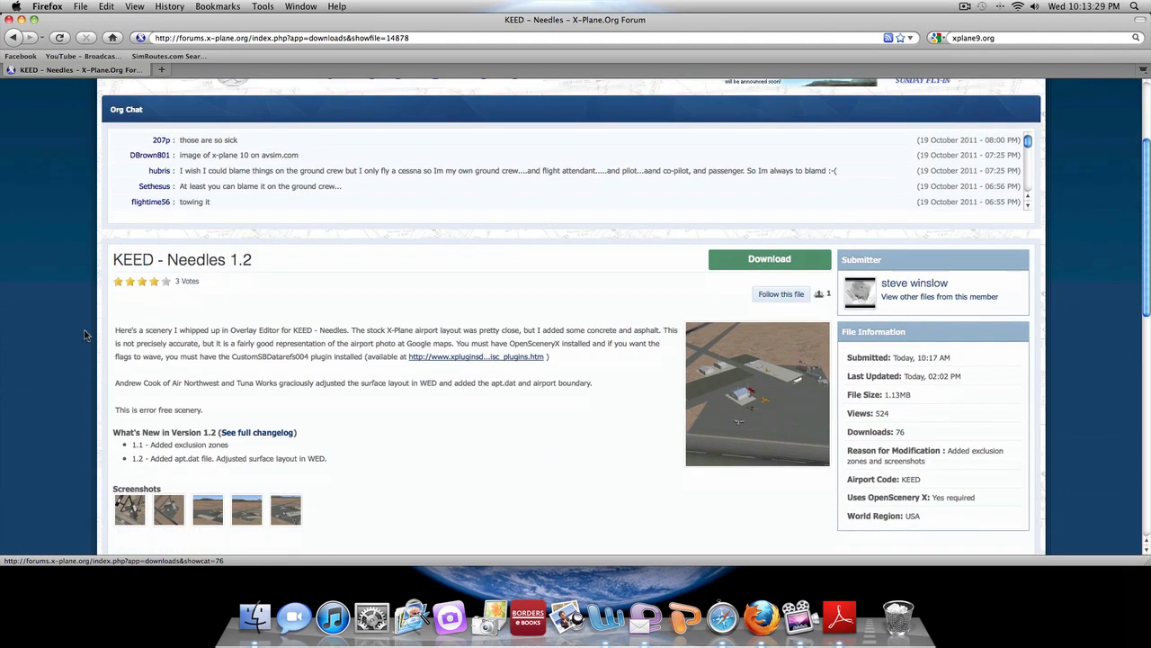
scroll(down, 3)
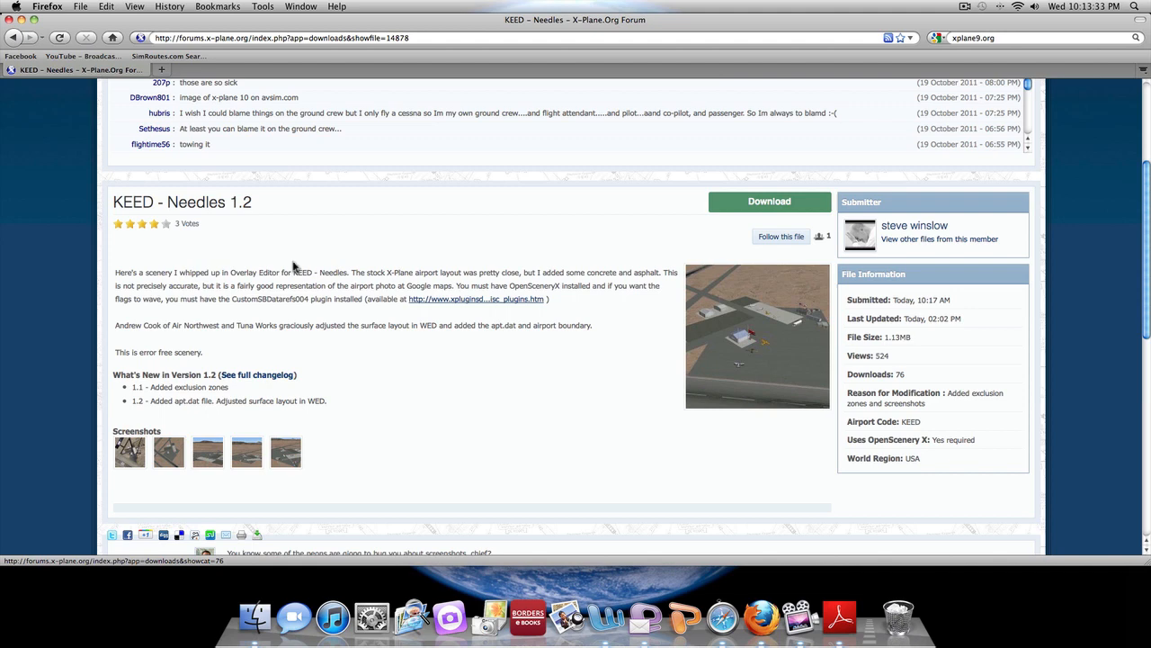
mouse_move(394, 259)
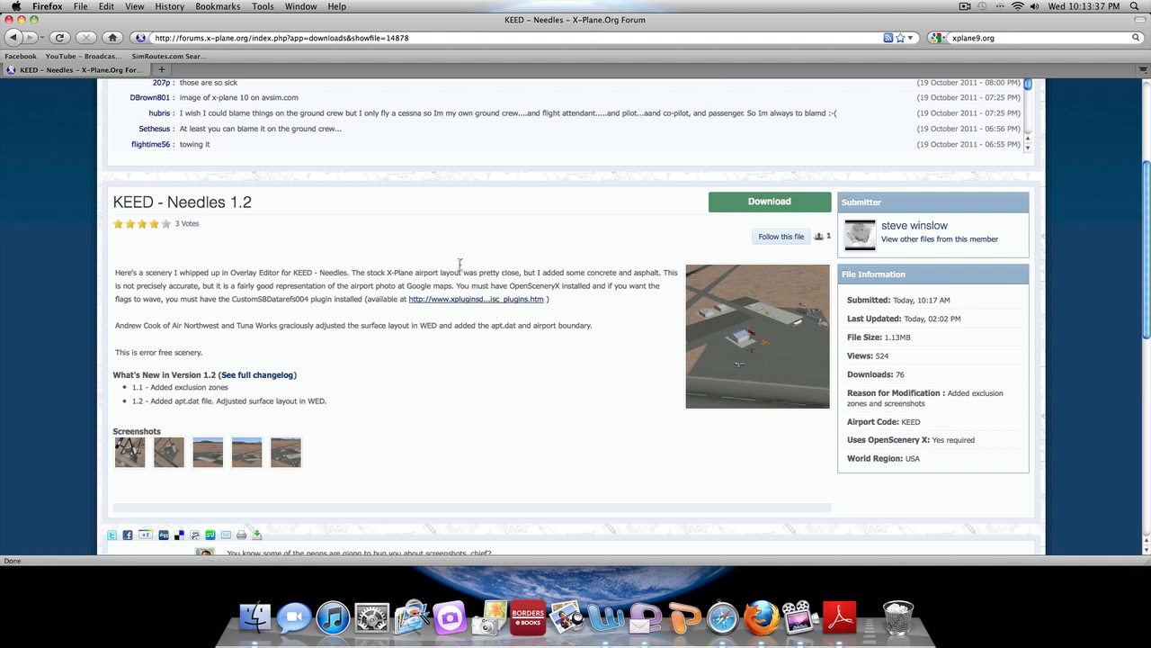
mouse_move(274, 261)
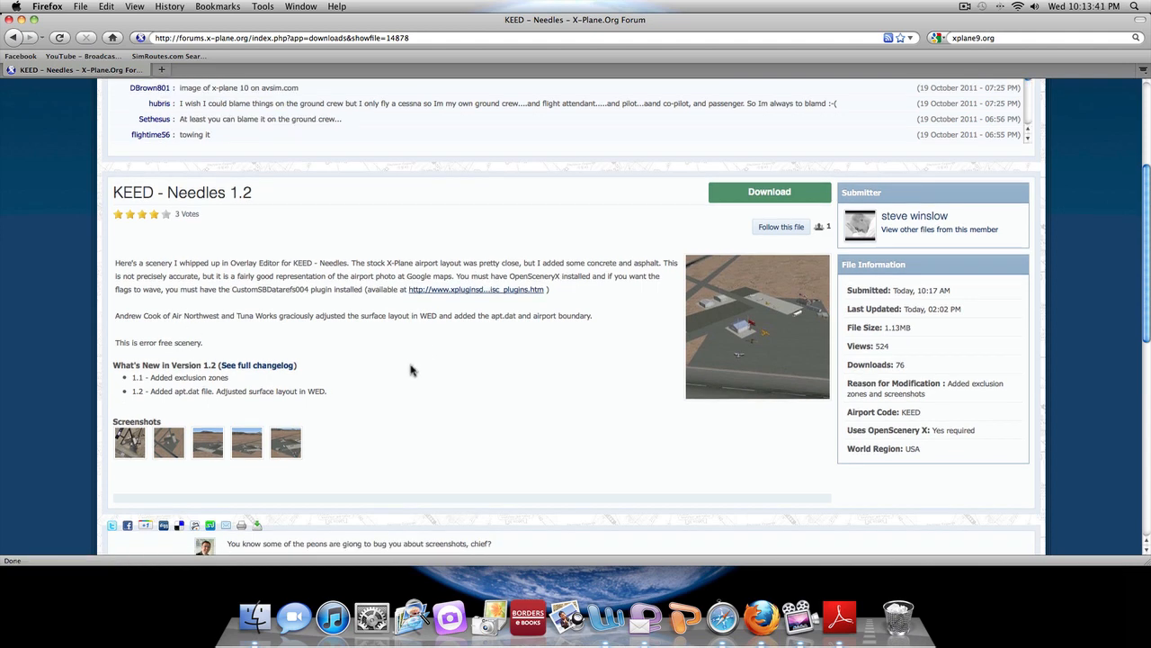
scroll(down, 3)
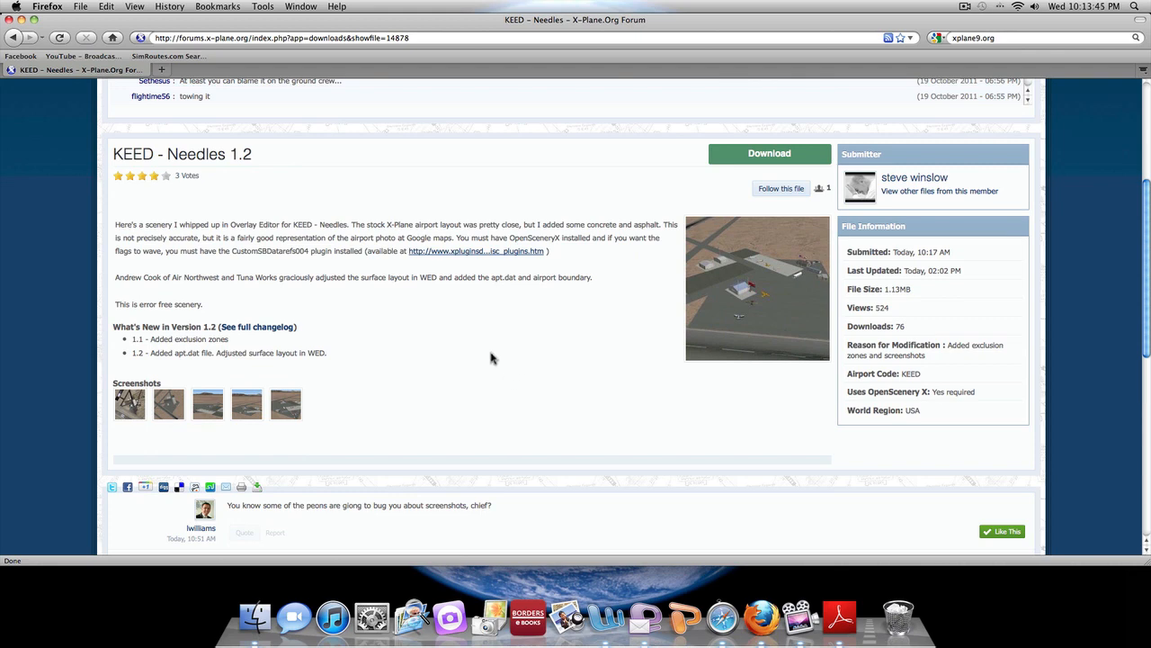
scroll(down, 3)
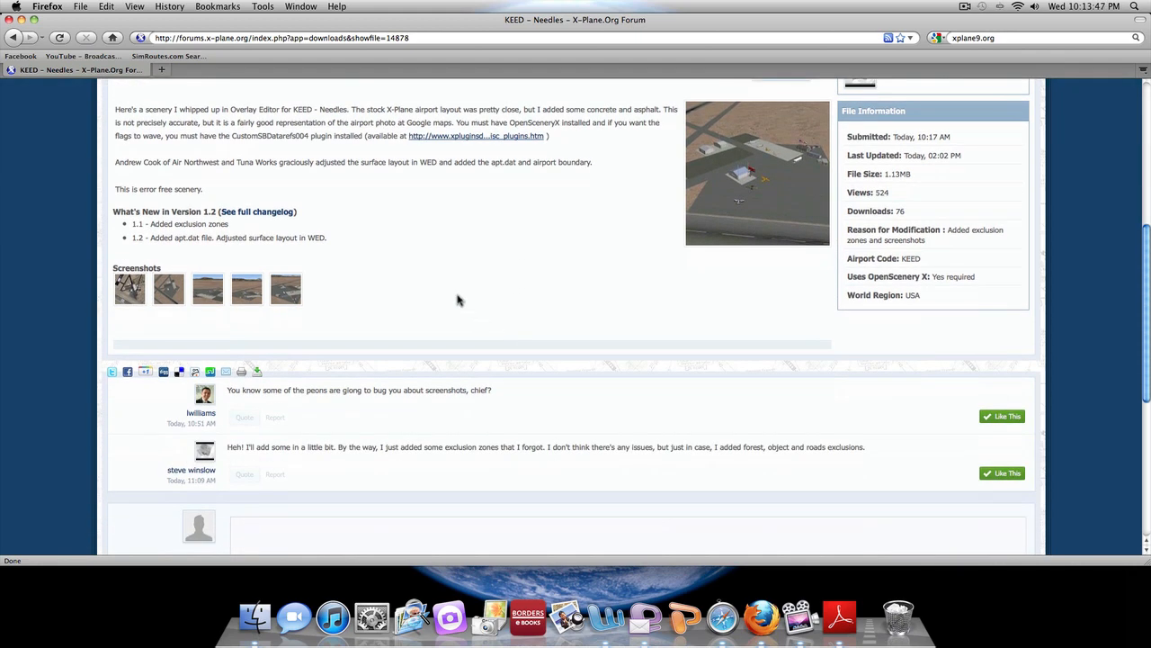
mouse_move(418, 349)
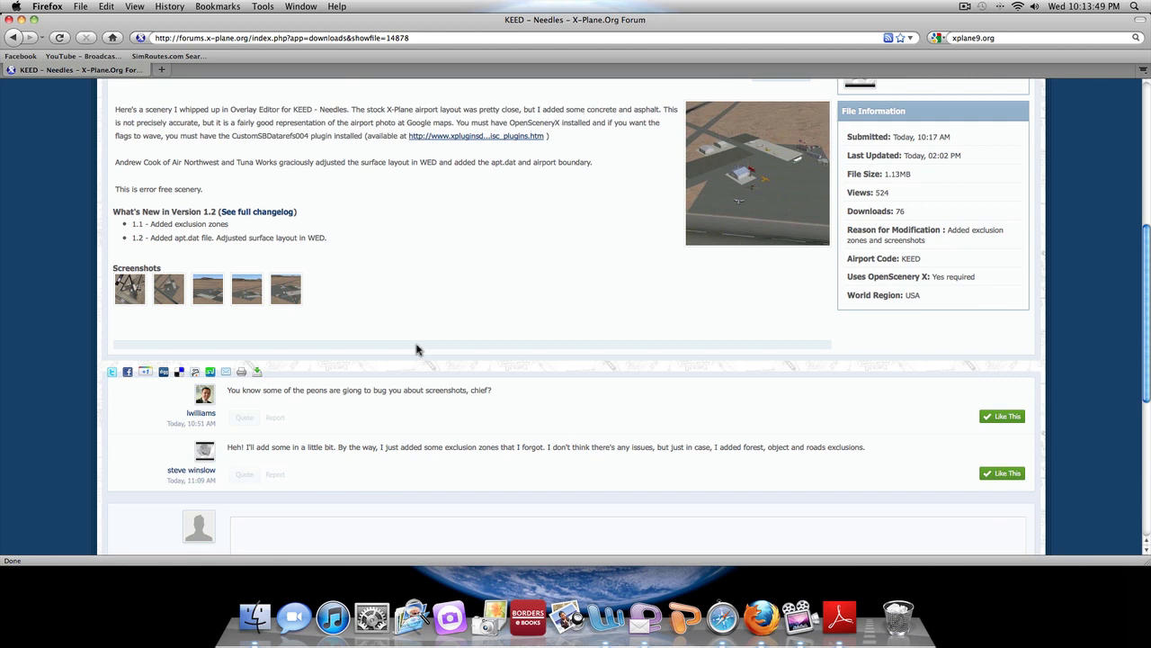
scroll(up, 3)
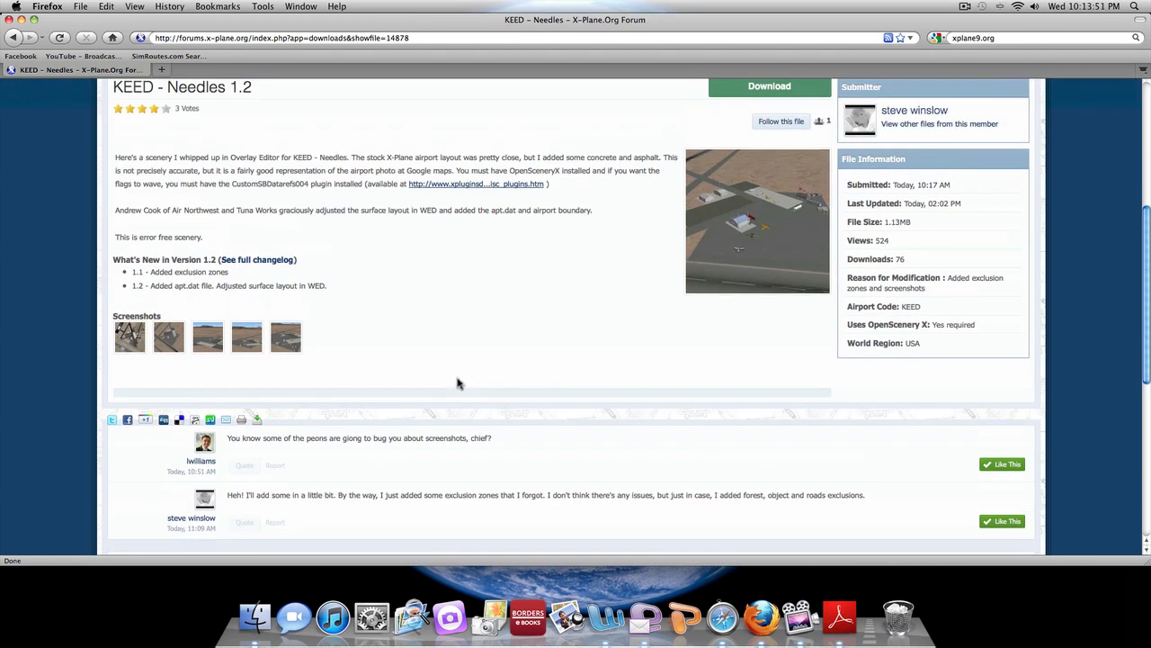
scroll(up, 3)
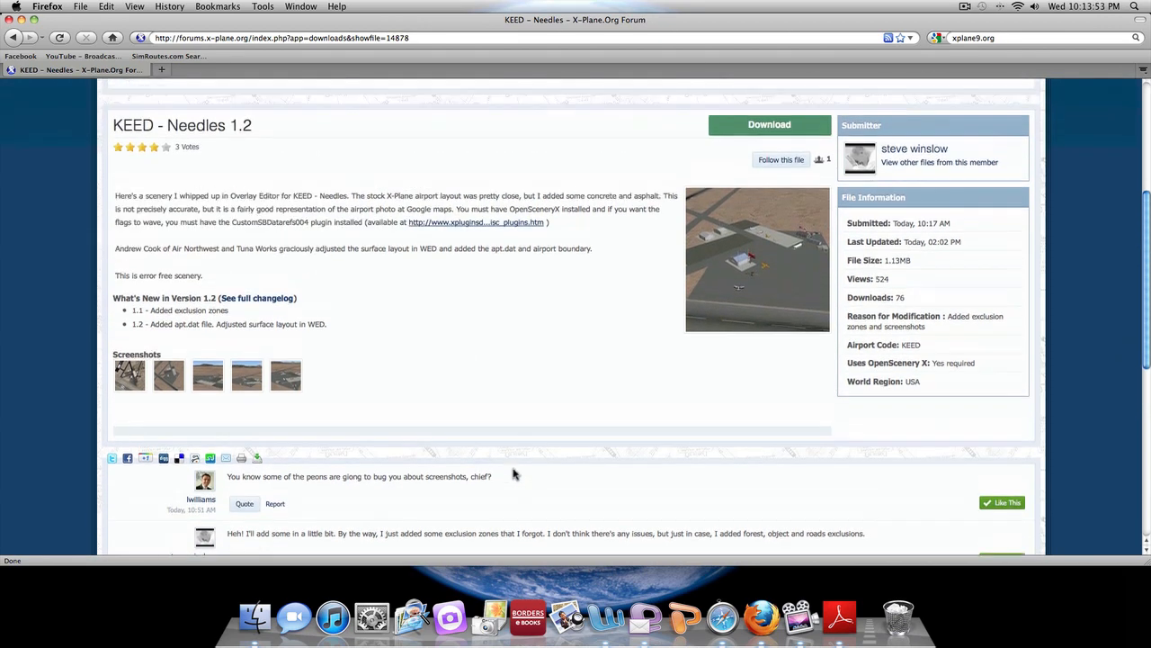
scroll(up, 3)
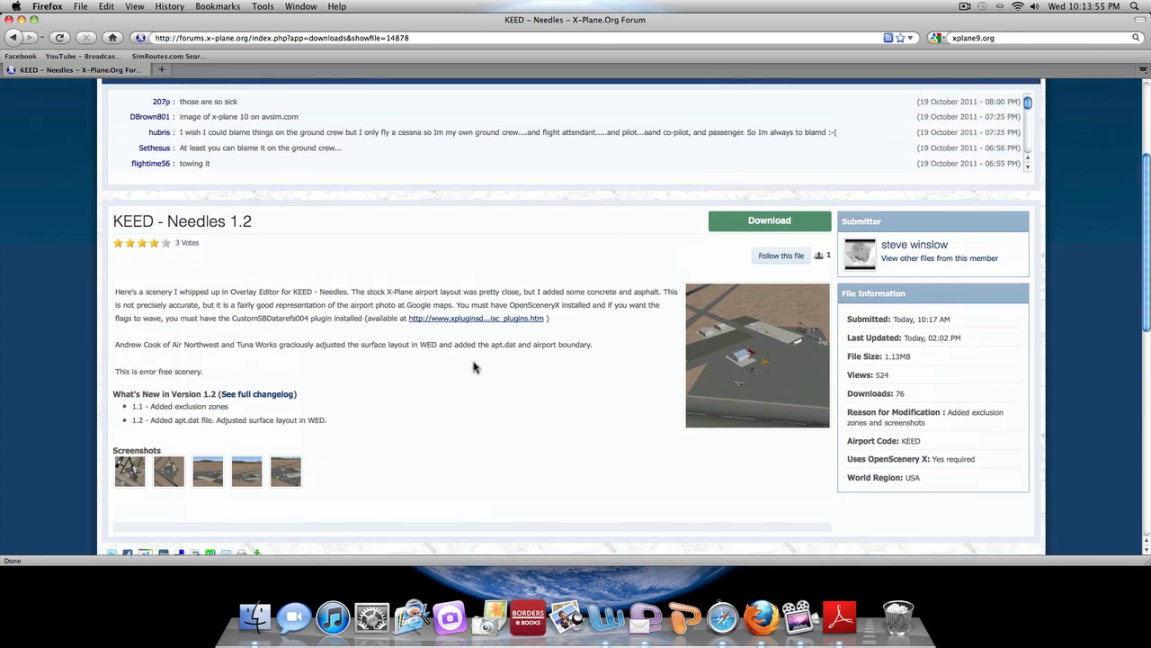
mouse_move(428, 290)
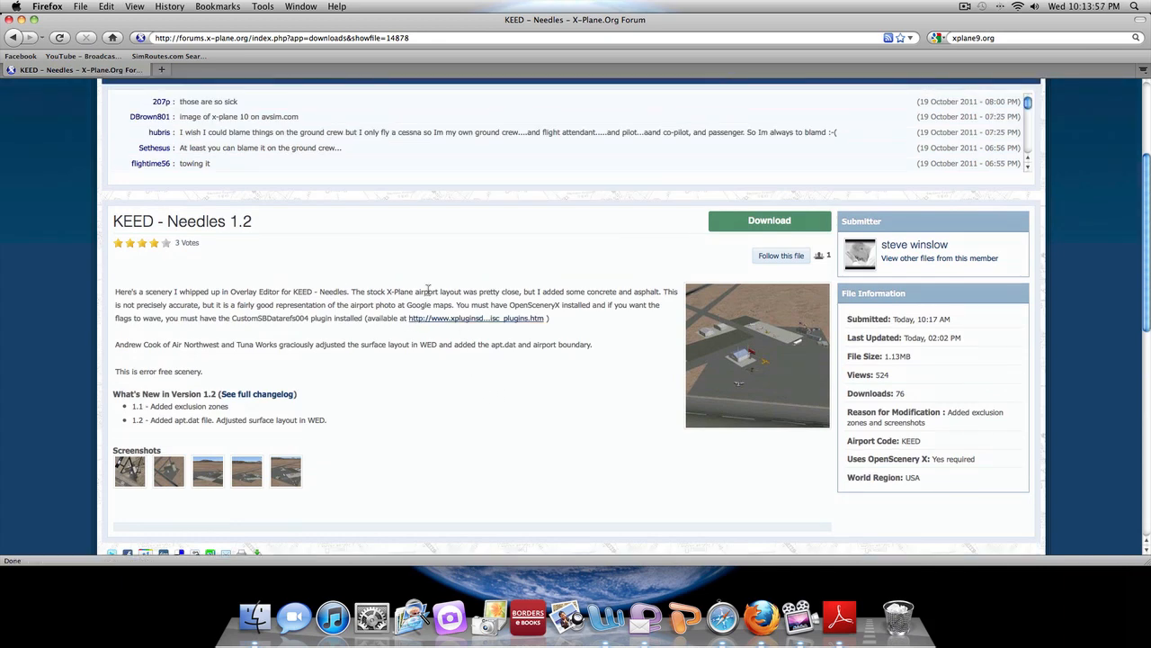
Download KEED_Needles_V9.zip, unpack it with Archive Utility to a desktop folder and close the downloads list.
click(770, 220)
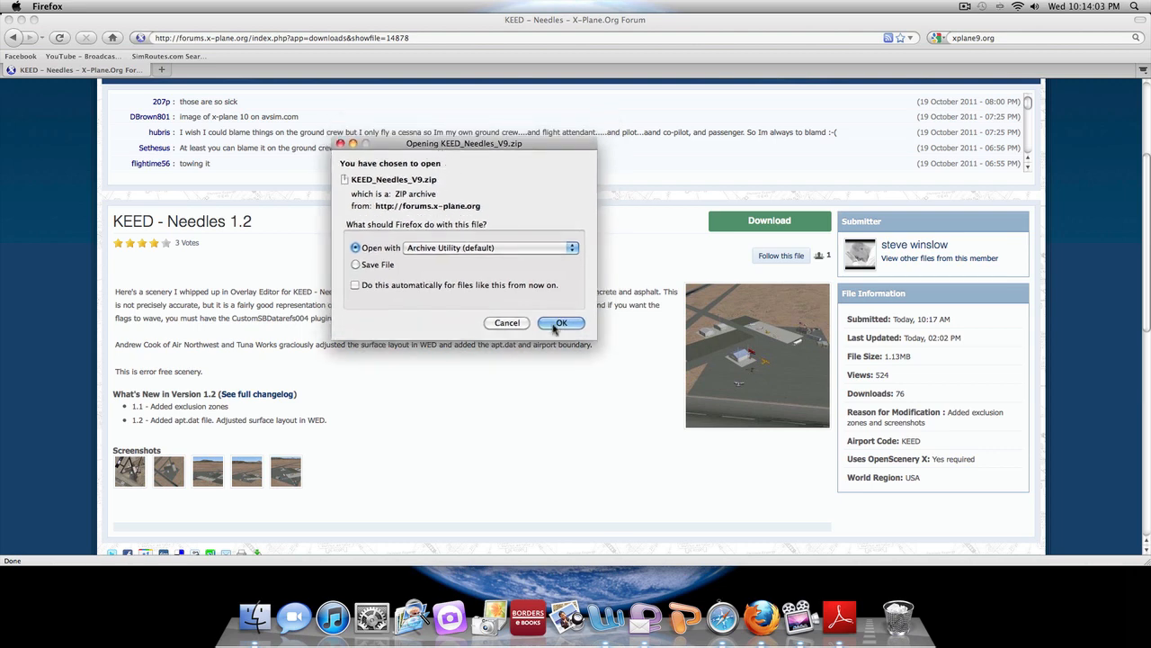
click(561, 324)
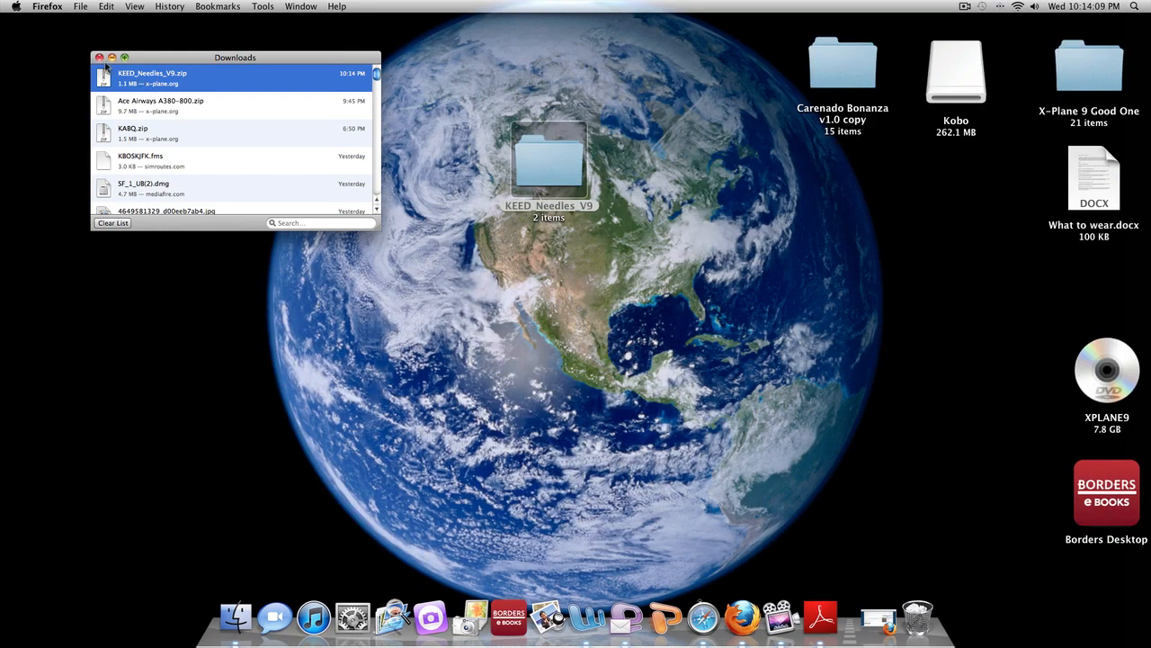
click(101, 56)
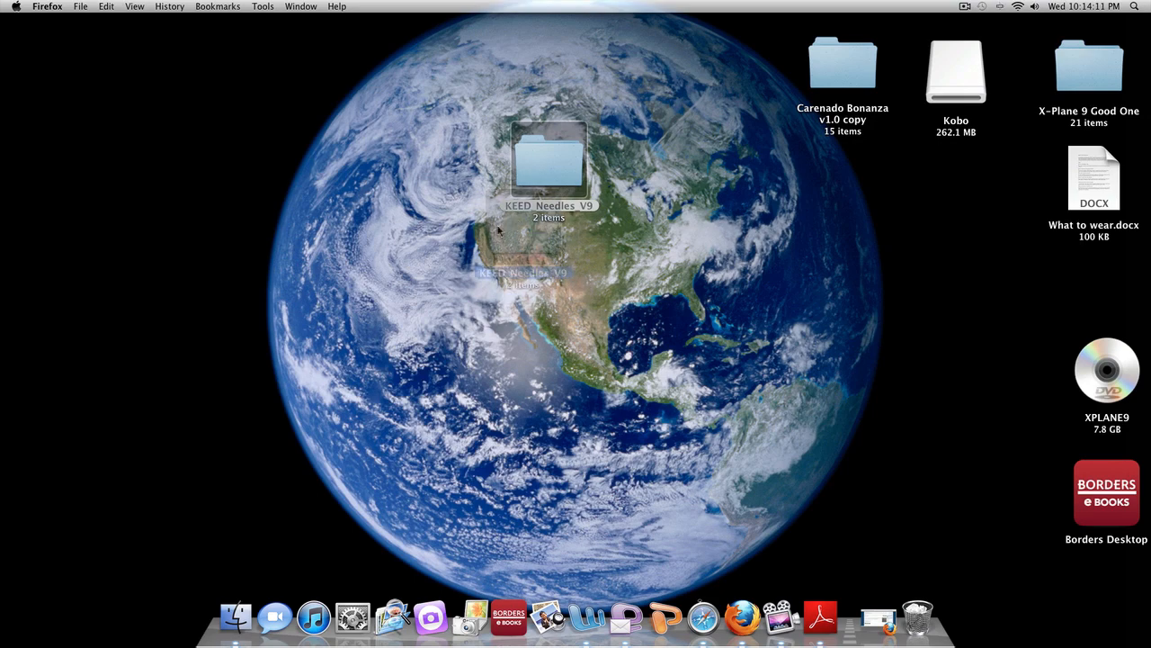
drag(549, 162, 495, 238)
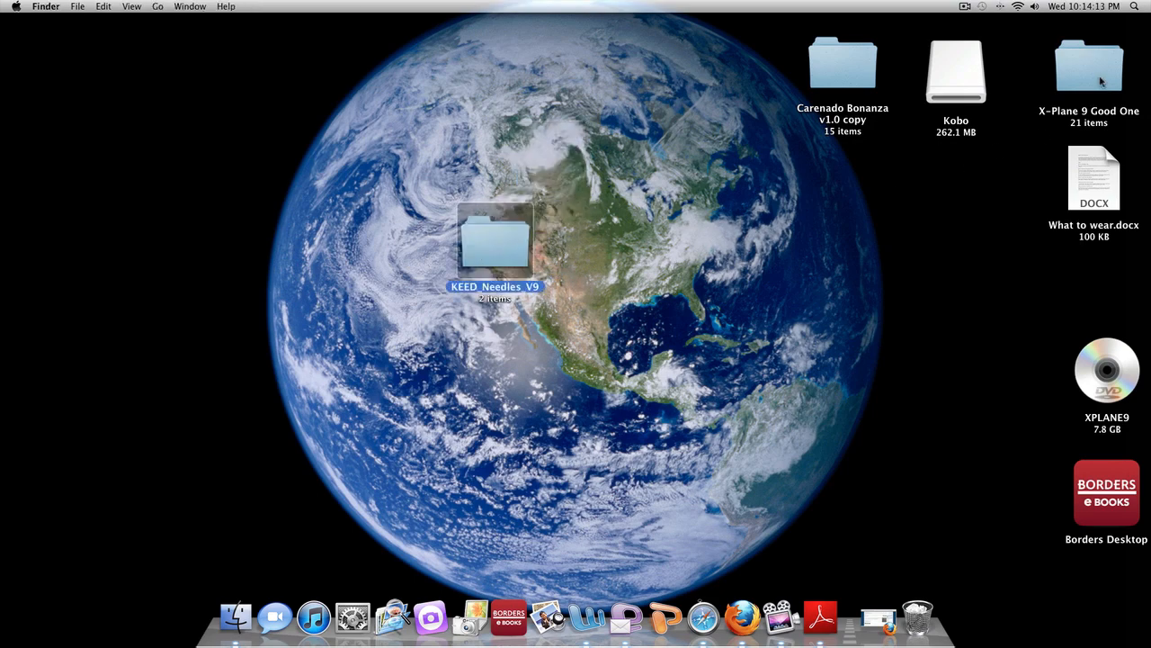
Open the X-Plane 9 Good One folder in Finder and go into its Custom Scenery folder.
double_click(1089, 65)
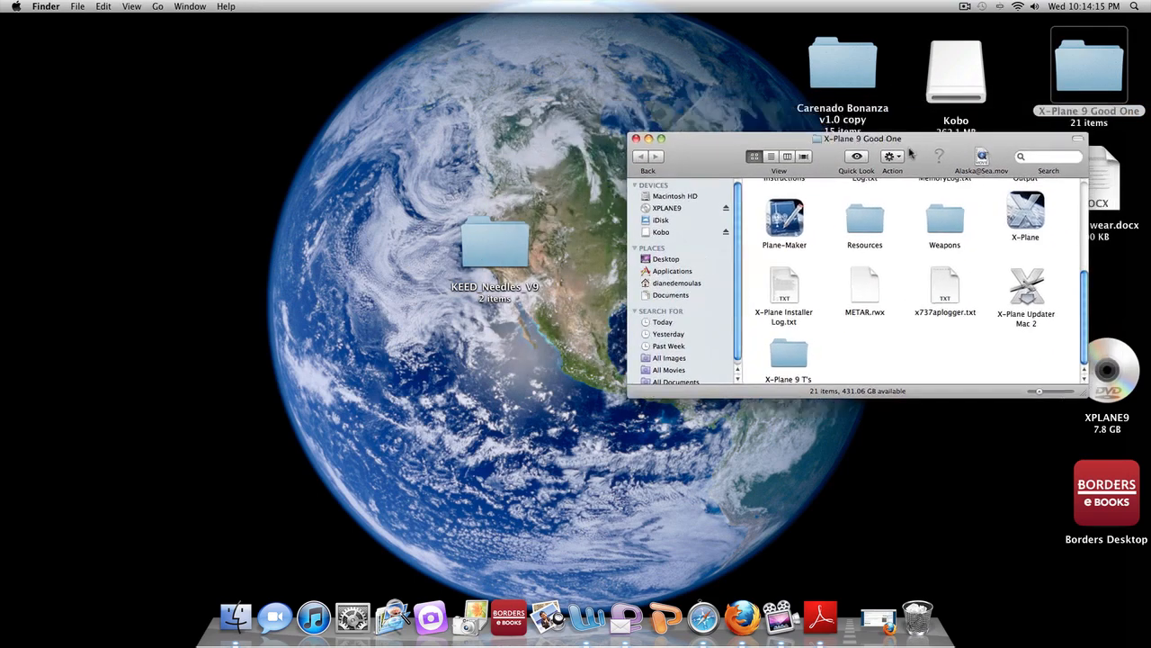
scroll(up, 3)
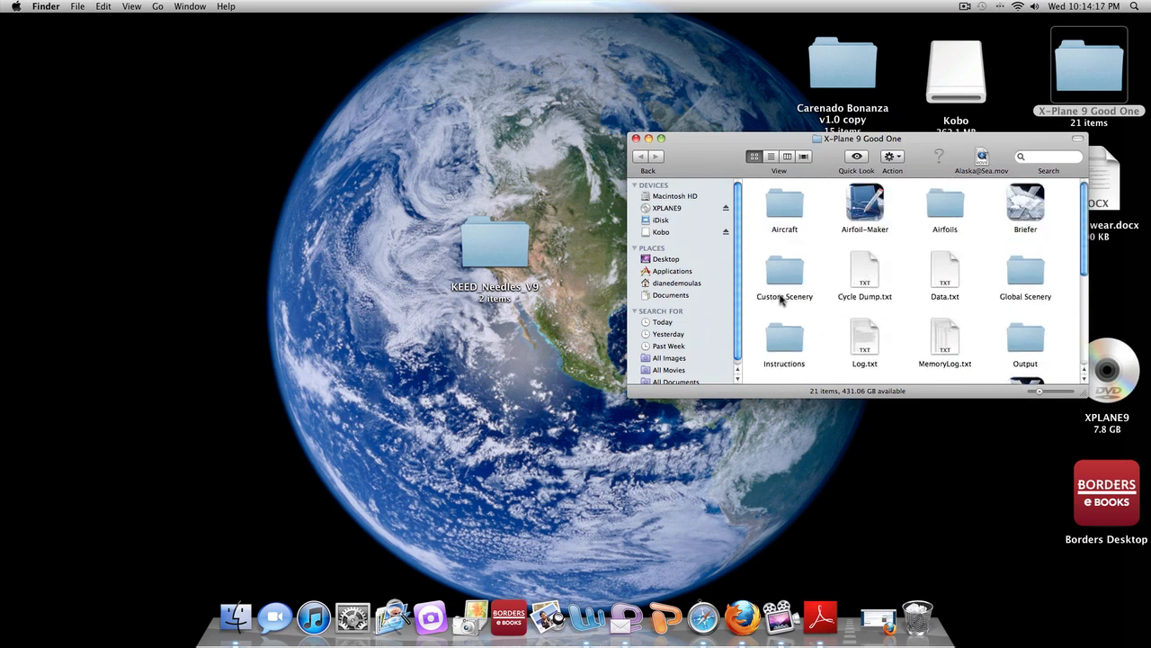
click(785, 273)
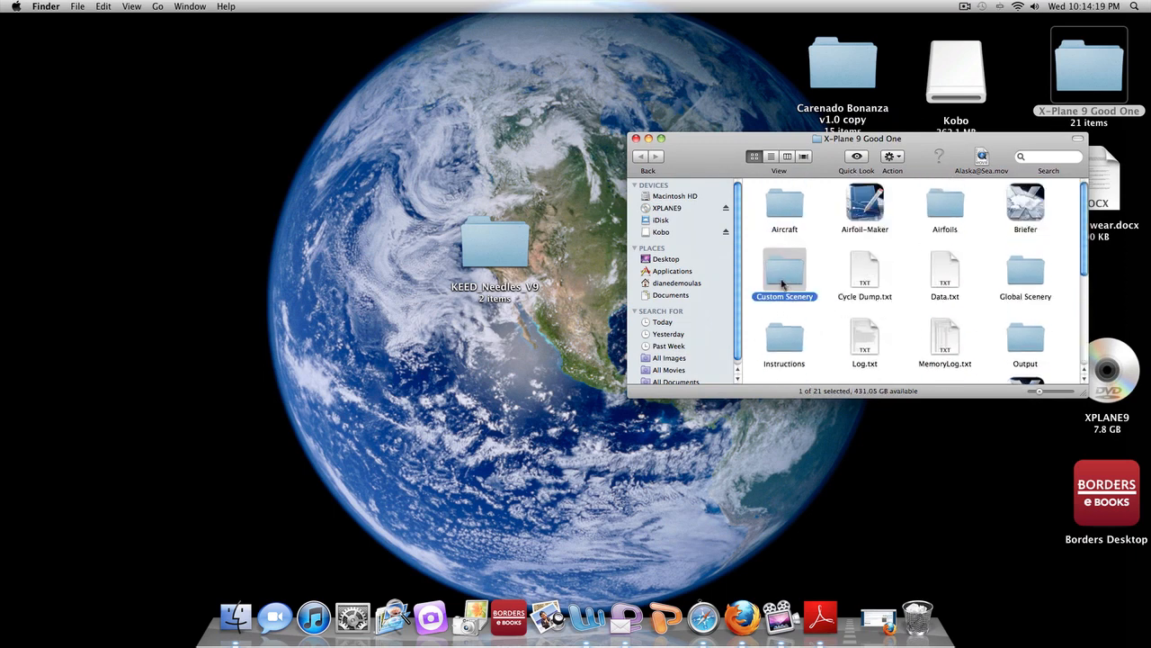
double_click(785, 270)
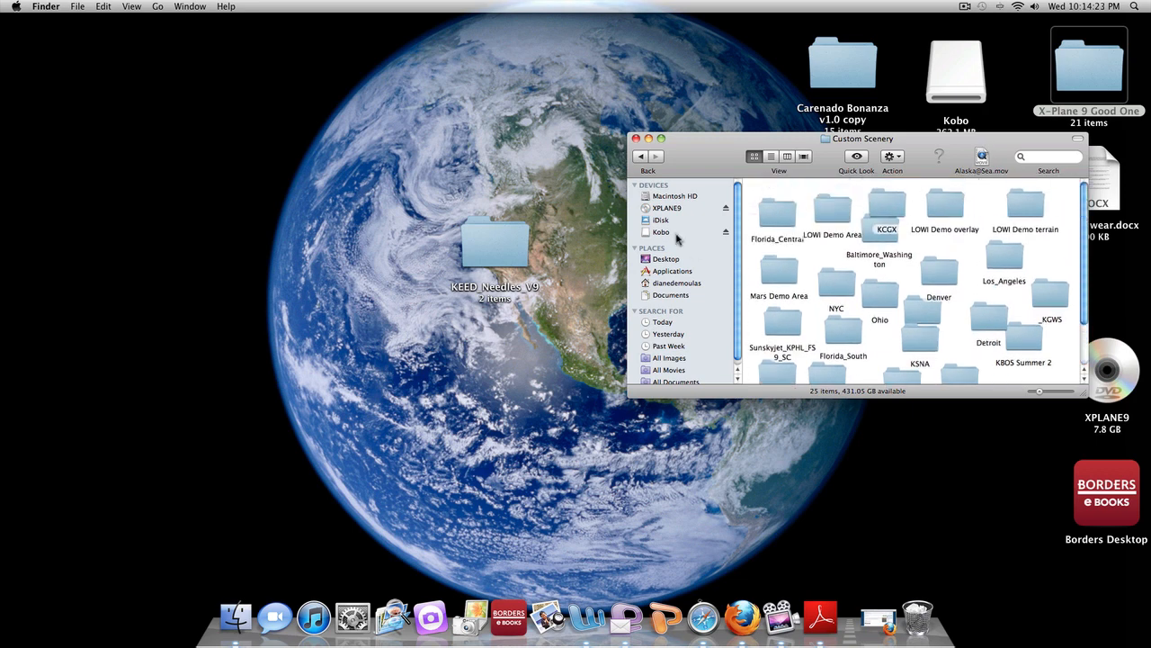
Move the KEED_Needles_V9 folder from the desktop into Custom Scenery and close the window.
click(511, 266)
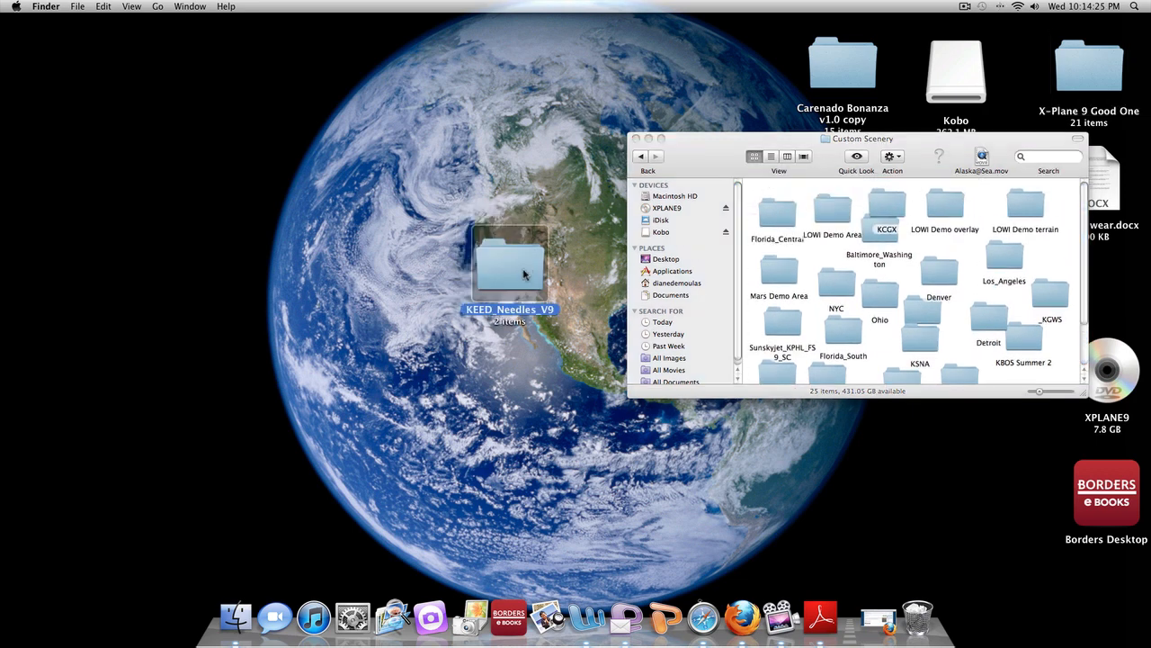
drag(511, 261, 471, 261)
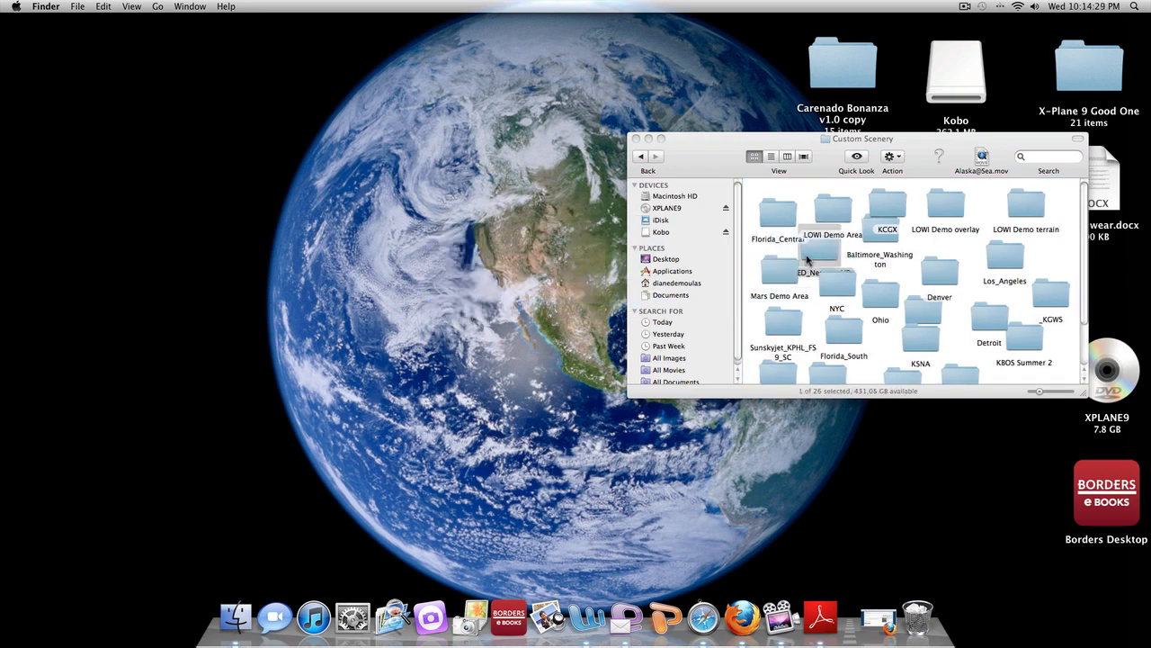
drag(861, 139, 768, 141)
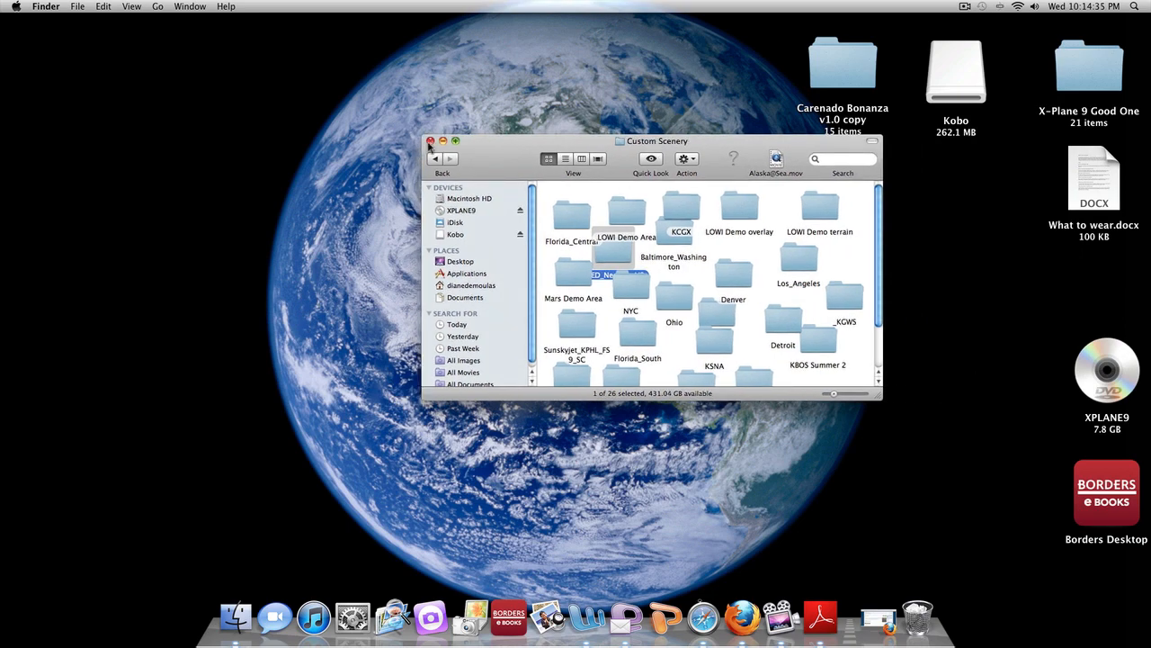
click(430, 140)
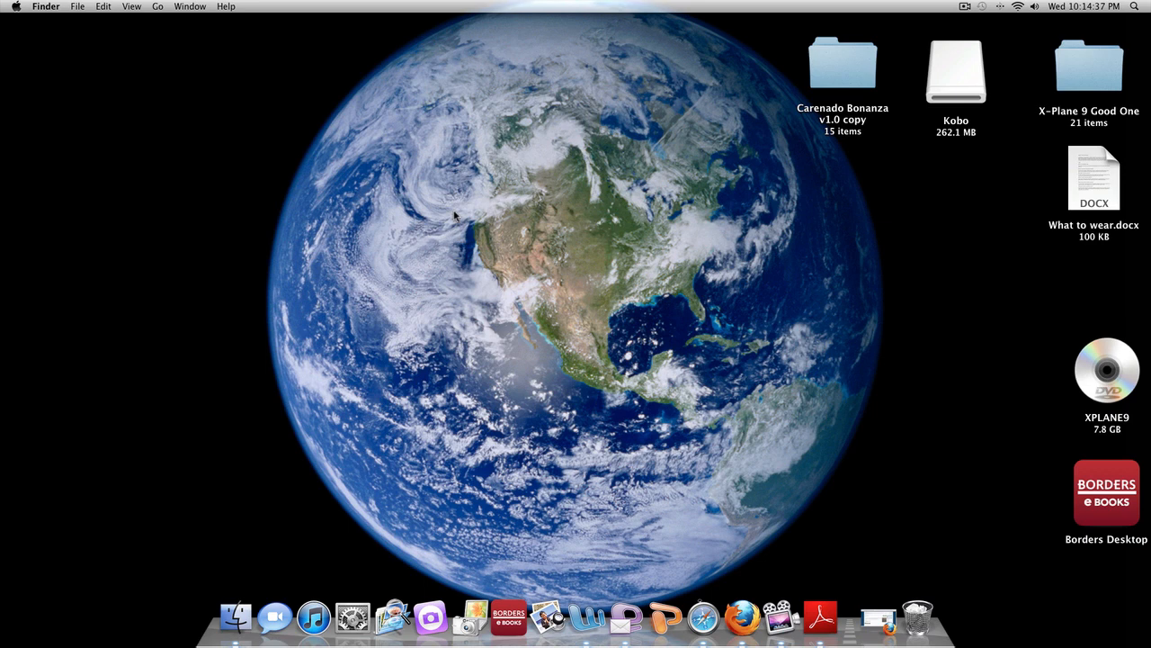